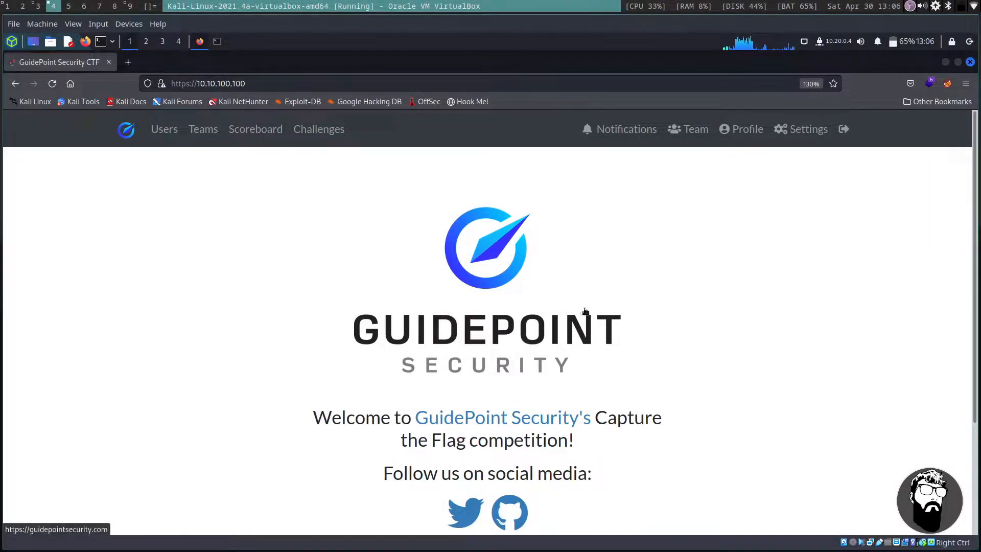
{"action": "mouse_move", "coordinate": [529, 418]}
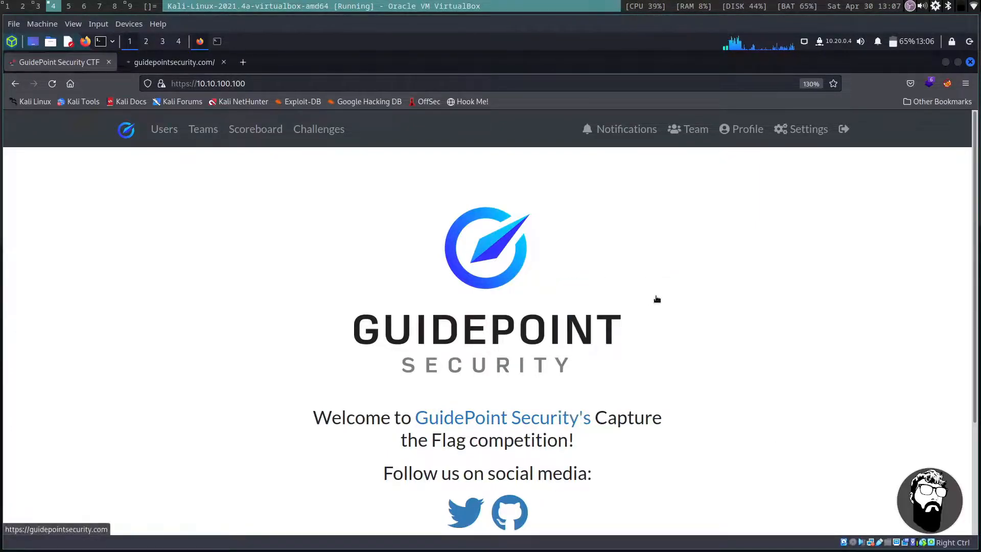
Step: Glance at the GuidePoint Security website, then open the CTFd scoreboard
{"action": "left_click", "coordinate": [173, 62]}
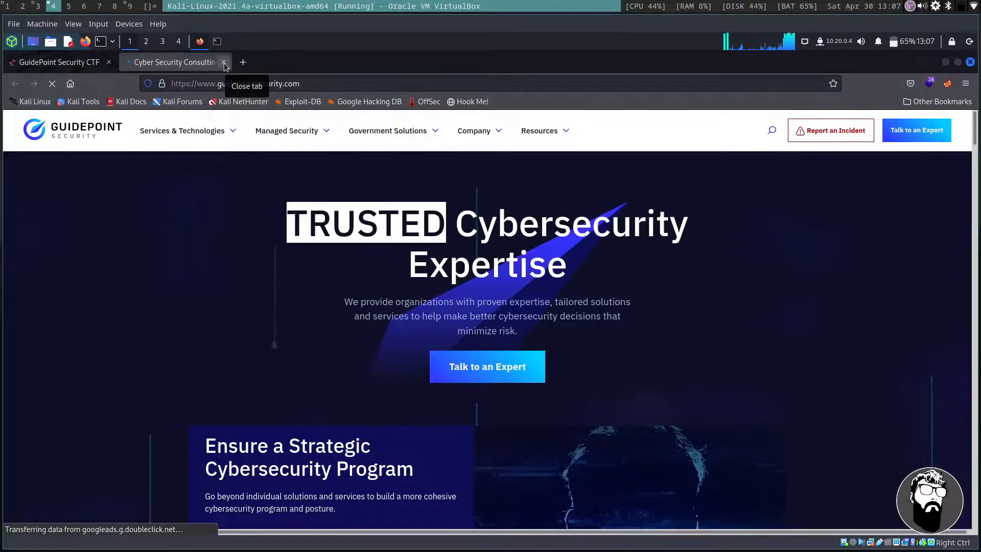
{"action": "left_click", "coordinate": [223, 62]}
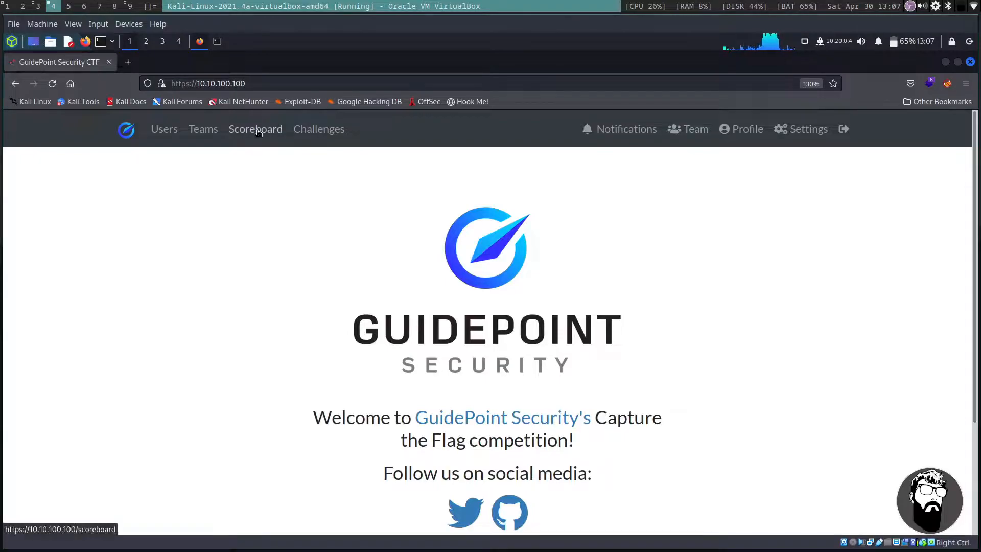
{"action": "left_click", "coordinate": [256, 129]}
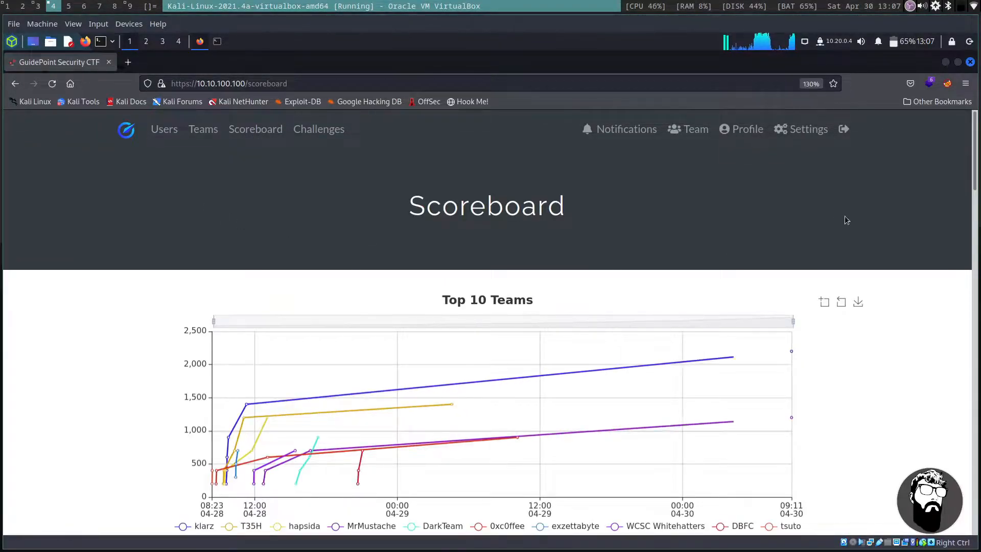
Step: Scroll the rankings and 0xc0ffee's team page (6th place, 900 points)
{"action": "scroll", "scroll_direction": "down", "scroll_amount": 3}
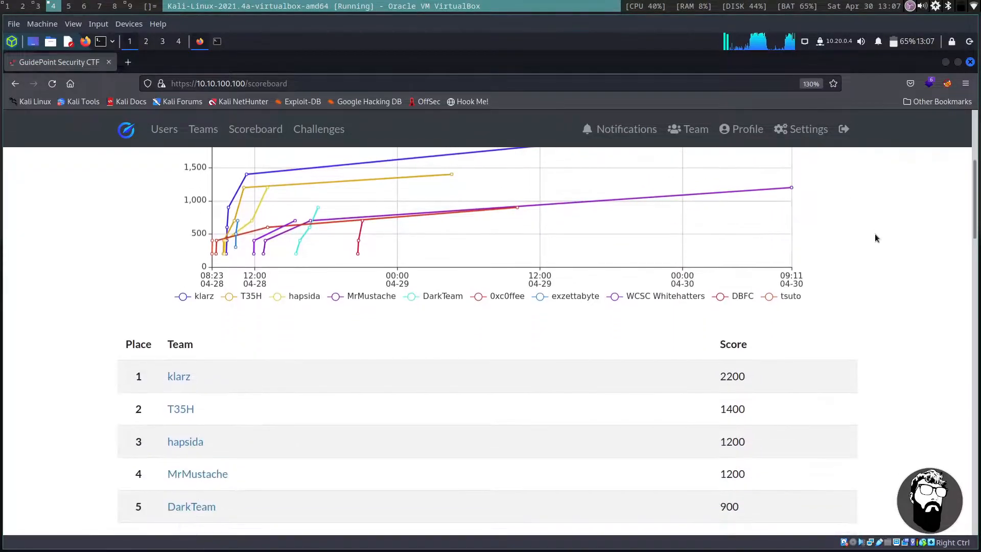
{"action": "scroll", "scroll_direction": "down", "scroll_amount": 3}
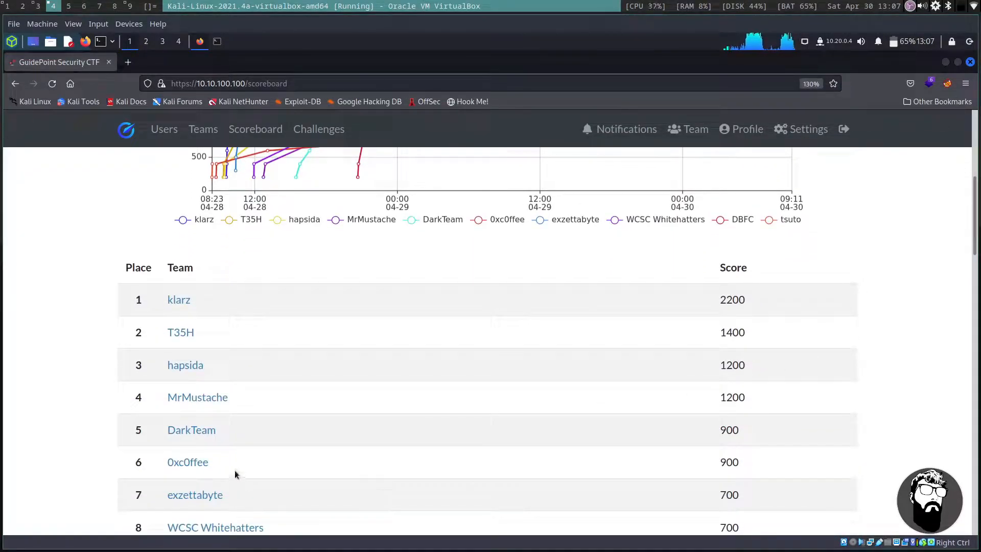
{"action": "mouse_move", "coordinate": [325, 474]}
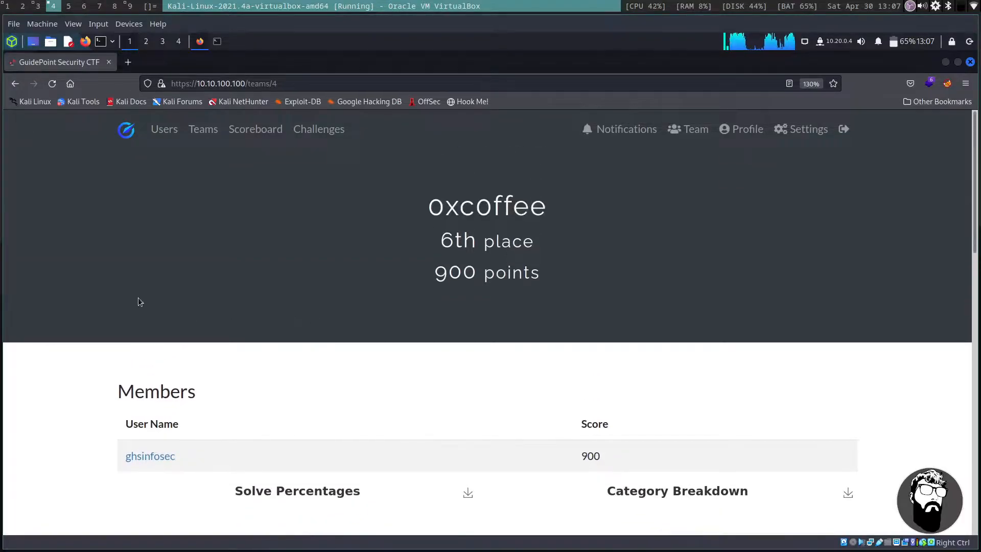
{"action": "scroll", "scroll_direction": "down", "scroll_amount": 3}
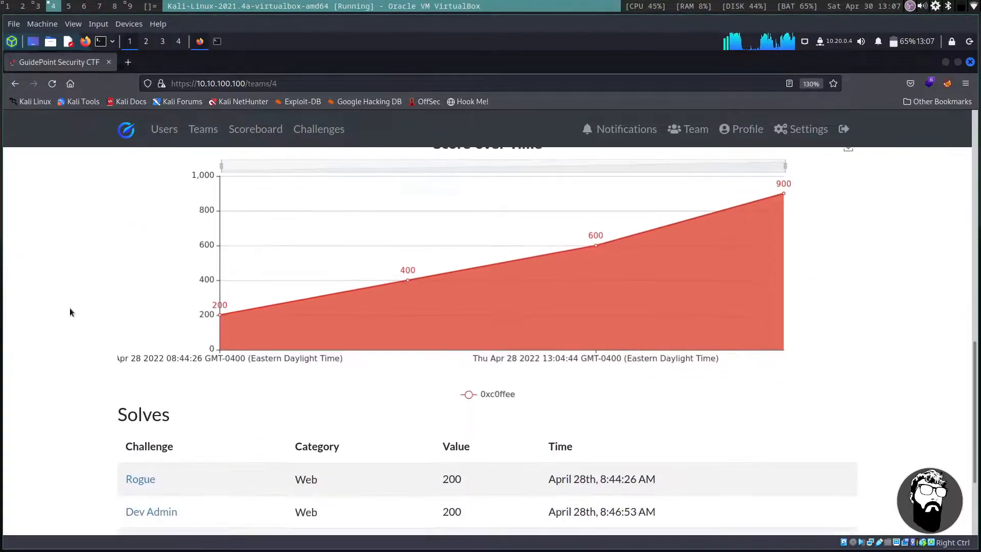
{"action": "scroll", "scroll_direction": "down", "scroll_amount": 3}
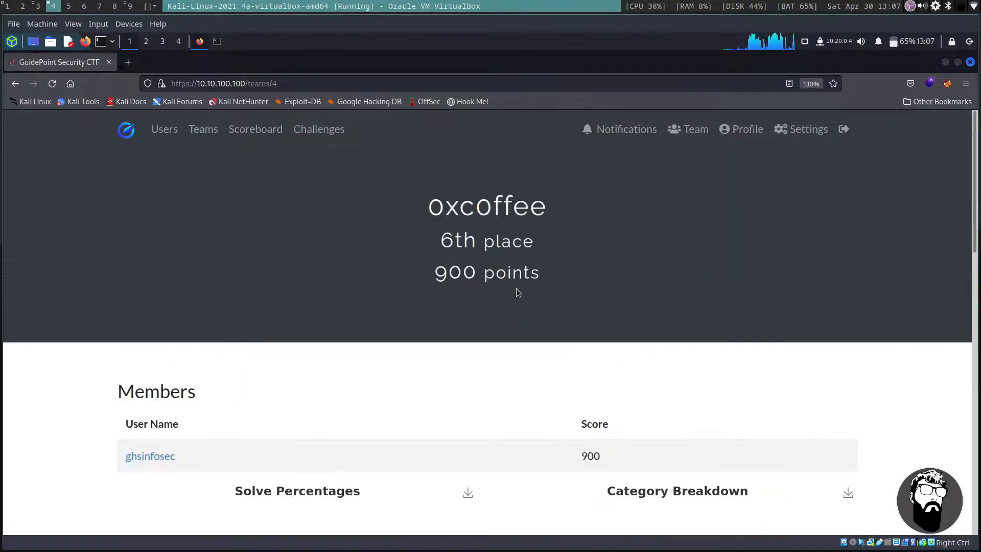
{"action": "mouse_move", "coordinate": [319, 129]}
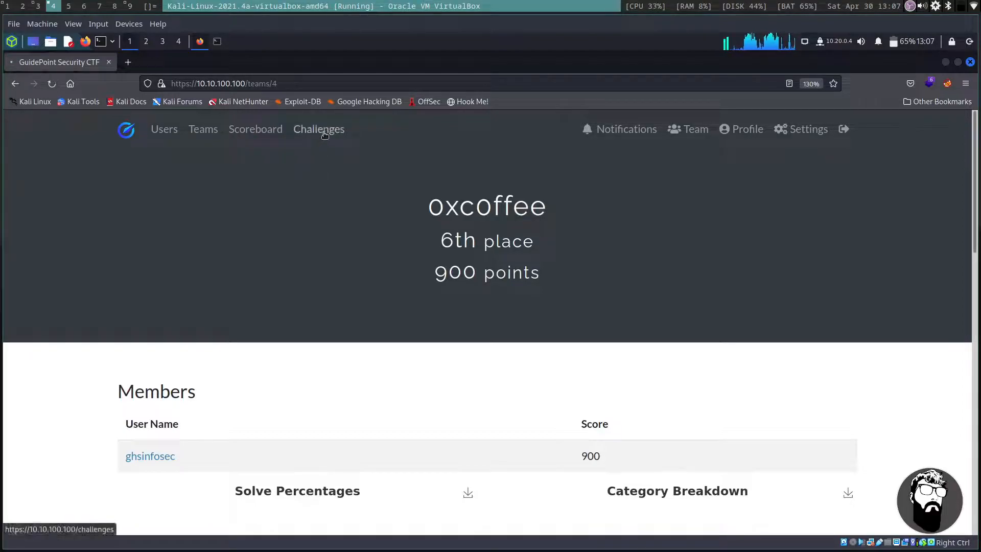
Step: Read the Responsive challenge details (10.10.100.200, port 55255) and open a new tab
{"action": "left_click", "coordinate": [318, 129]}
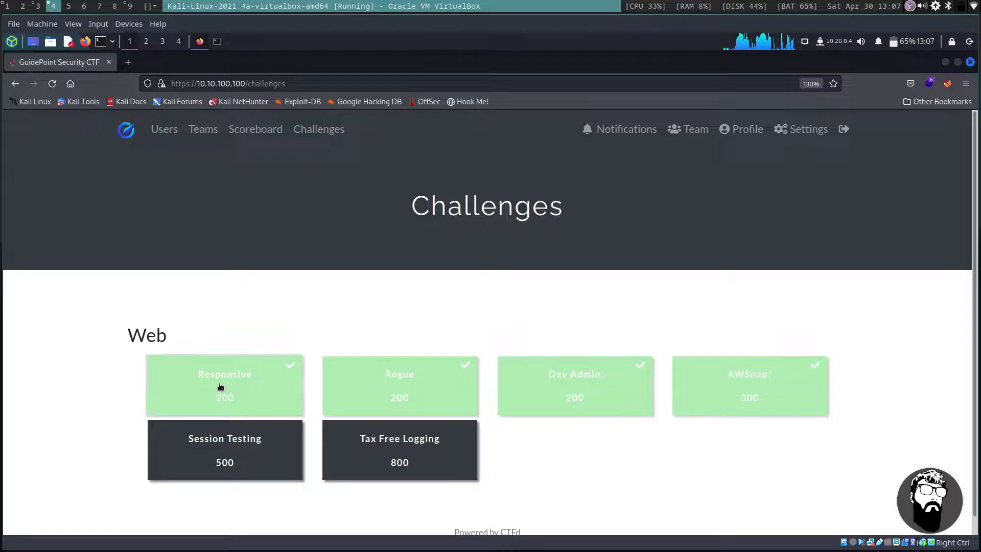
{"action": "left_click", "coordinate": [224, 385]}
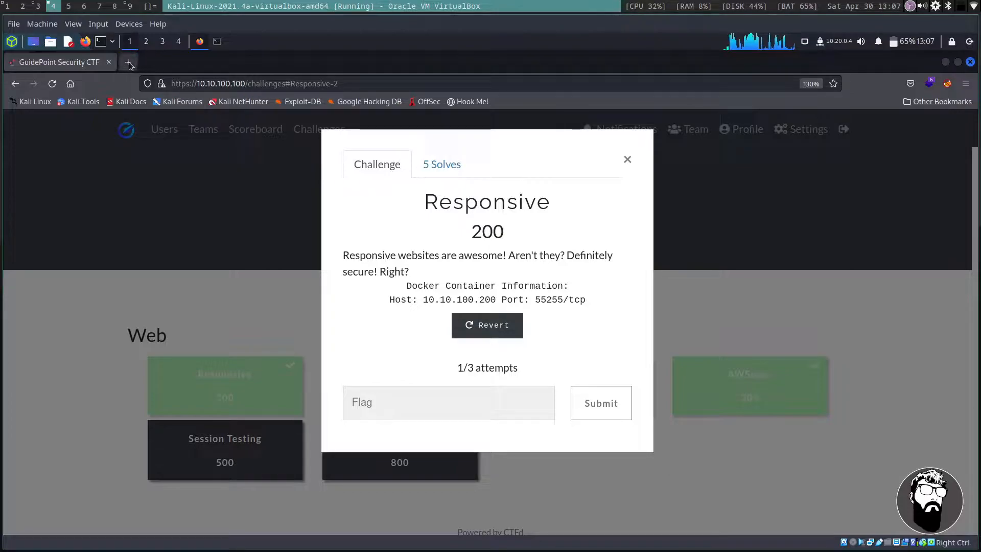
{"action": "left_click", "coordinate": [128, 62]}
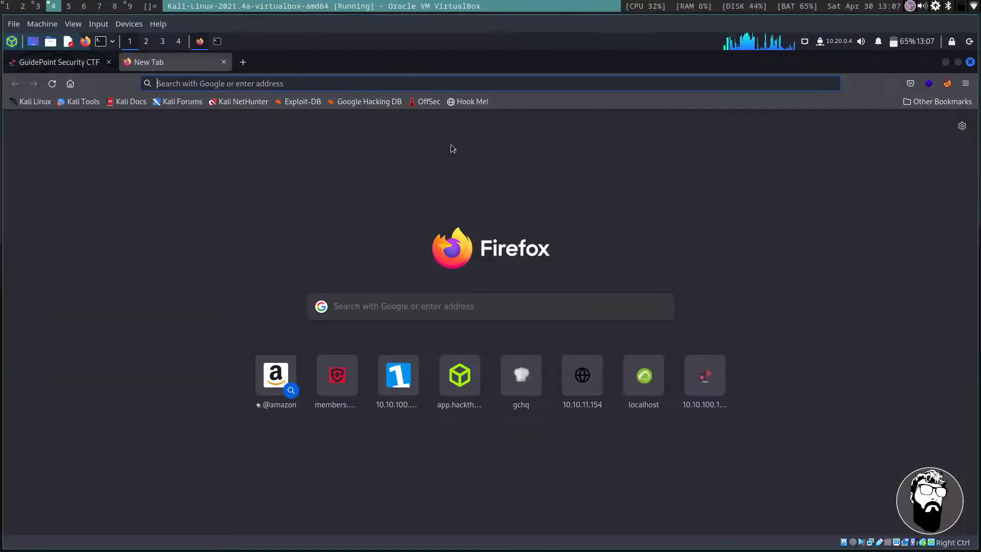
Step: Load 10.10.100.200:55255, select part of its restricted-access message, and view the source
{"action": "type", "text": "10.10.100.200:56096"}
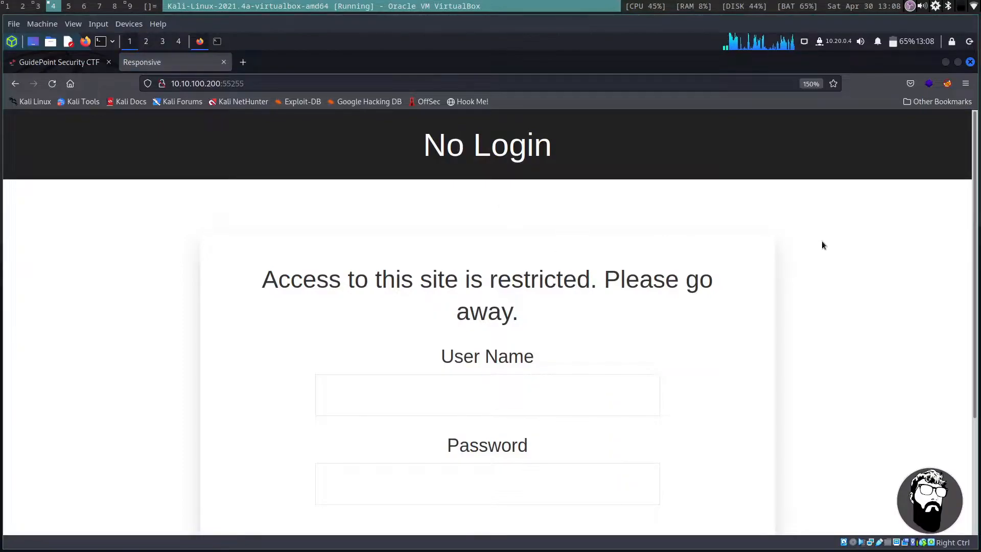
{"action": "mouse_move", "coordinate": [287, 272]}
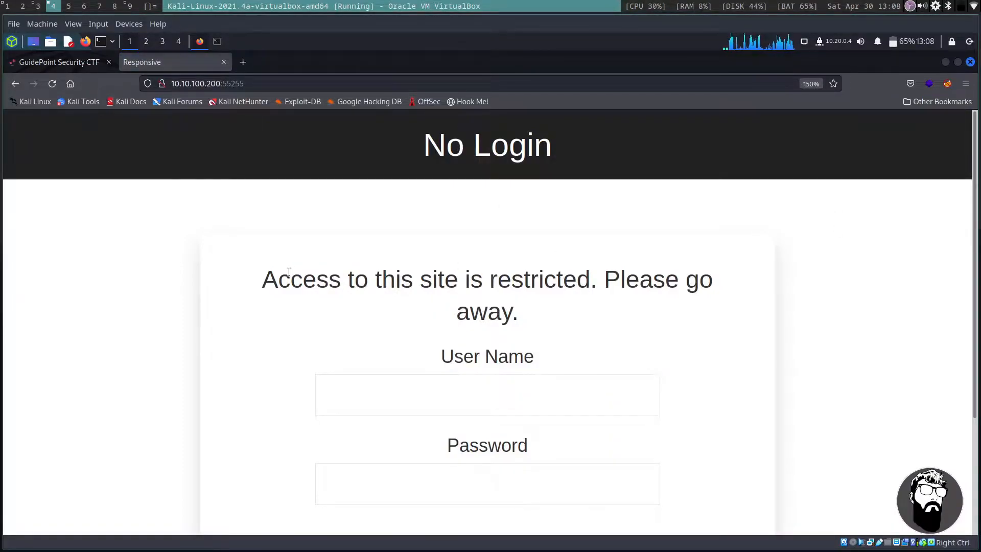
{"action": "left_click_drag", "start_coordinate": [278, 279], "coordinate": [588, 279]}
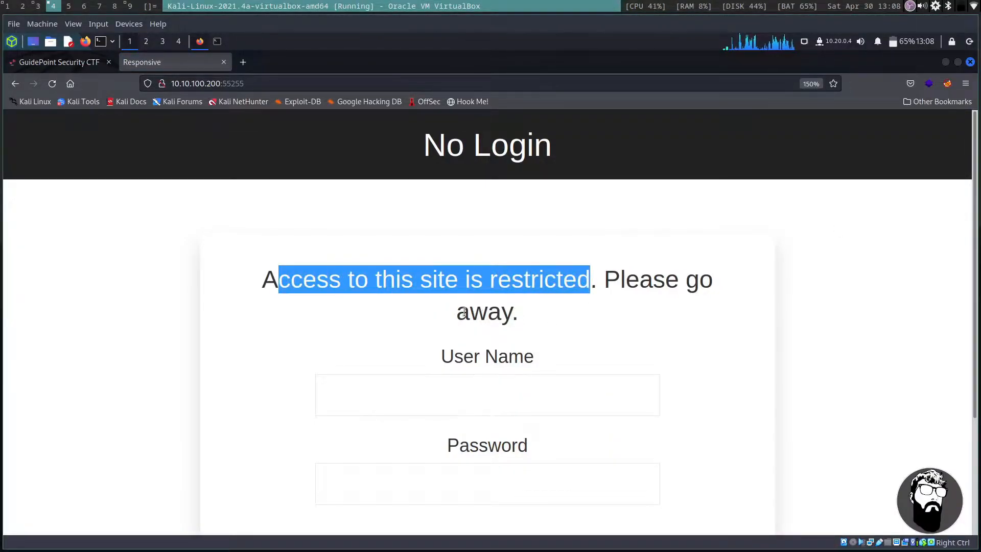
{"action": "scroll", "scroll_direction": "down", "scroll_amount": 3}
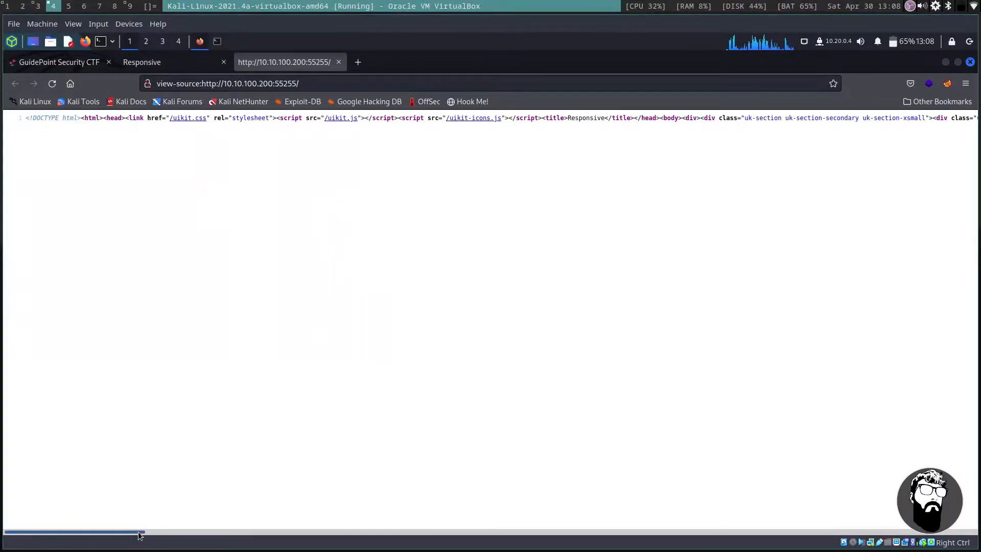
Step: Scroll the page source right to reveal the user and pass input fields
{"action": "left_click_drag", "start_coordinate": [141, 532], "coordinate": [234, 532]}
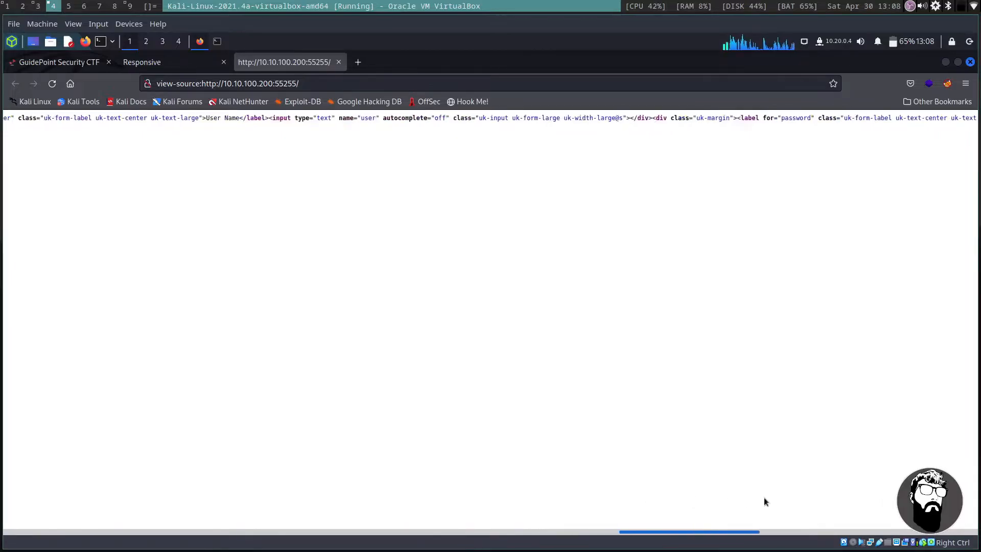
{"action": "scroll", "scroll_direction": "right", "scroll_amount": 3}
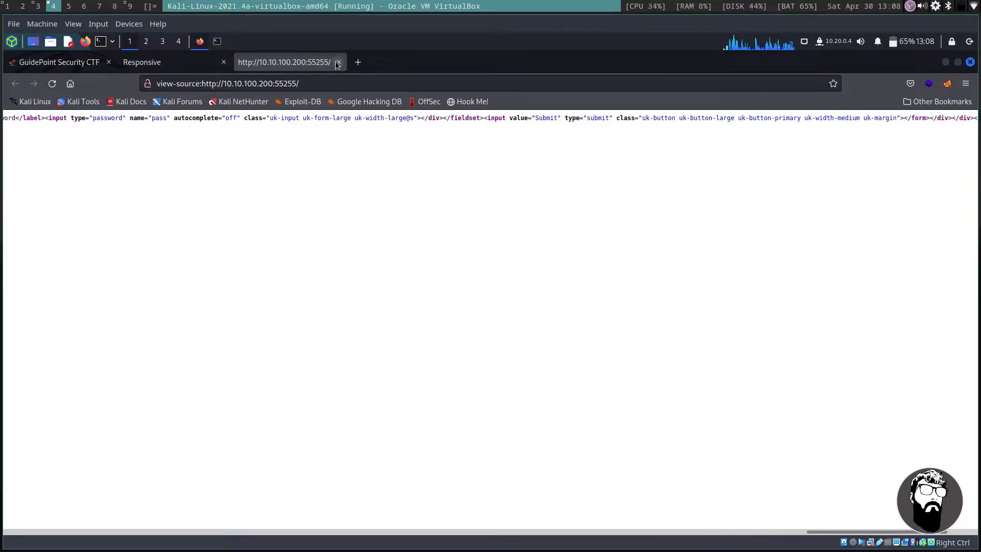
Step: Close the page source and submit an admin login attempt
{"action": "left_click", "coordinate": [338, 61]}
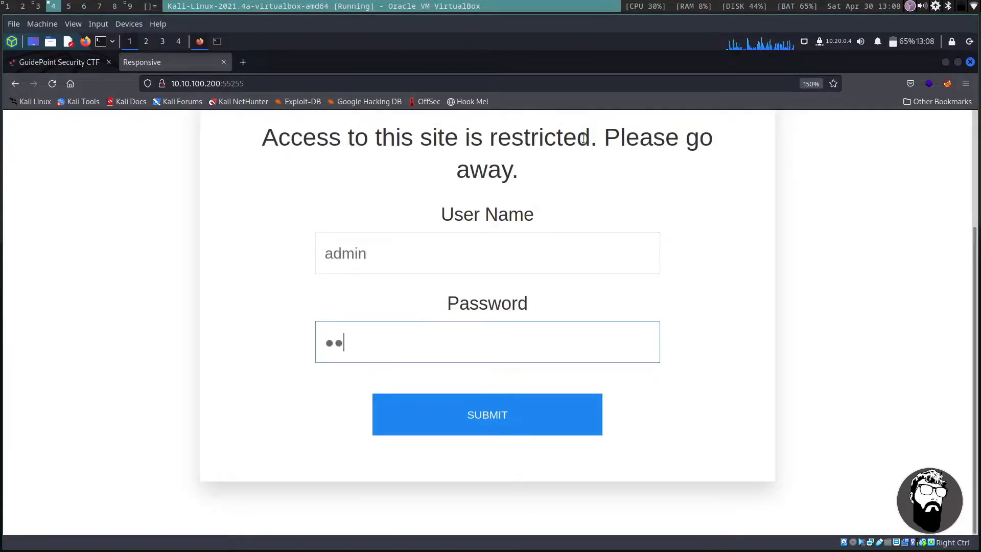
{"action": "left_click", "coordinate": [487, 414]}
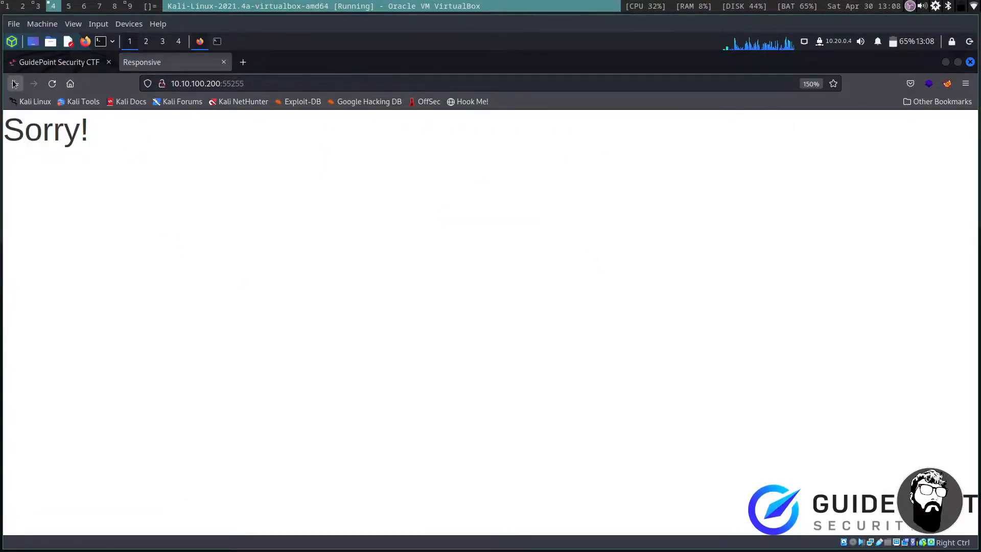
{"action": "type", "text": "admin"}
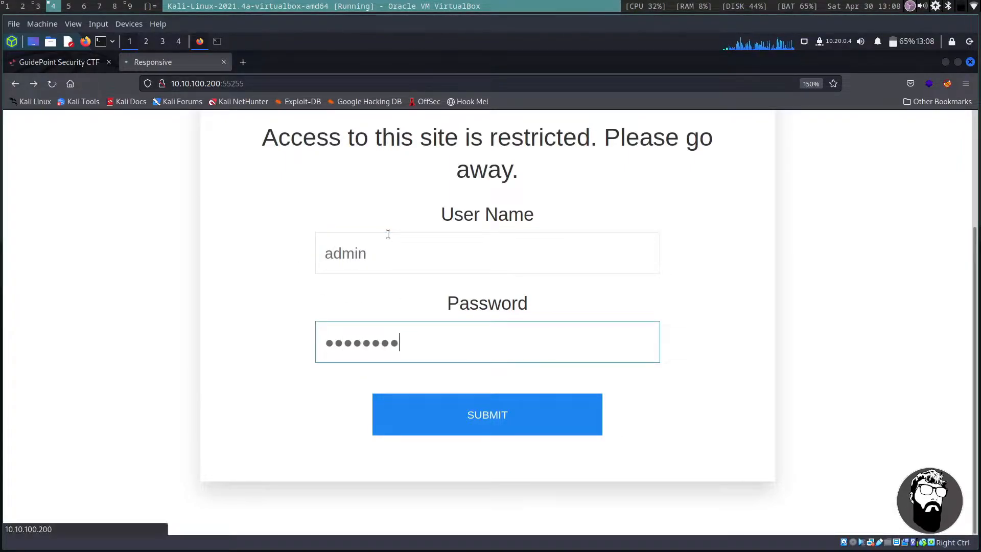
{"action": "left_click", "coordinate": [487, 414]}
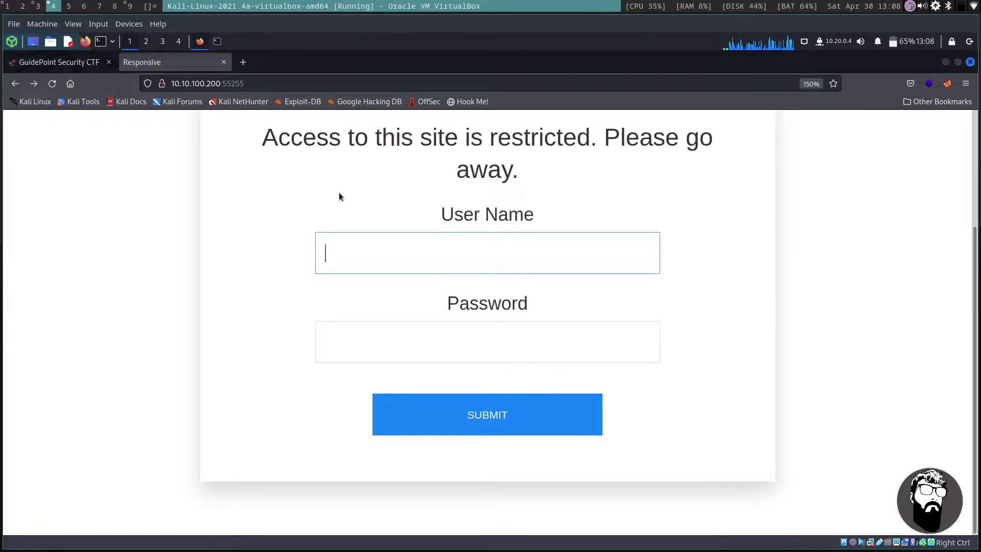
Step: Retry login with user names admin' and admin, then launch Burp Suite
{"action": "type", "text": "admin'"}
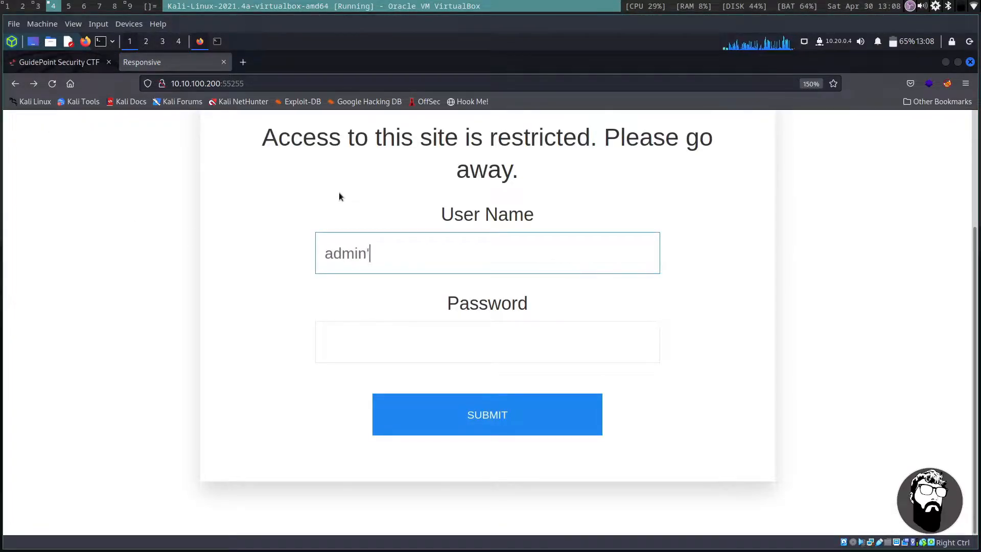
{"action": "left_click", "coordinate": [487, 342]}
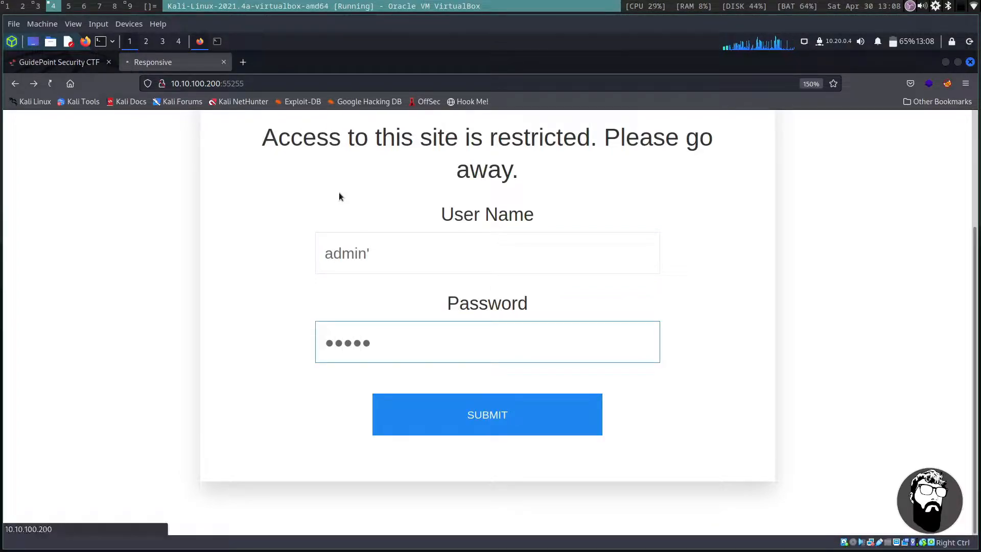
{"action": "left_click", "coordinate": [487, 414]}
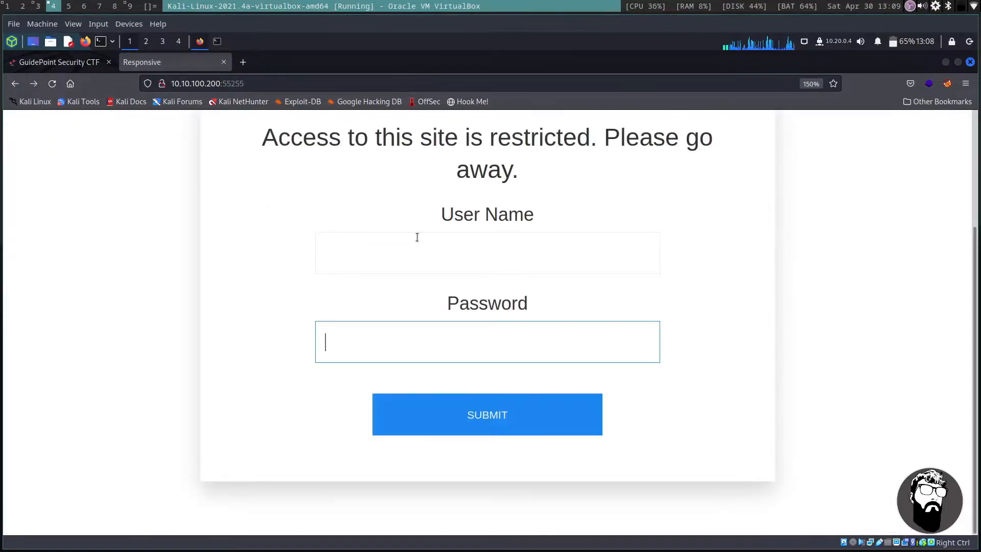
{"action": "type", "text": "admin"}
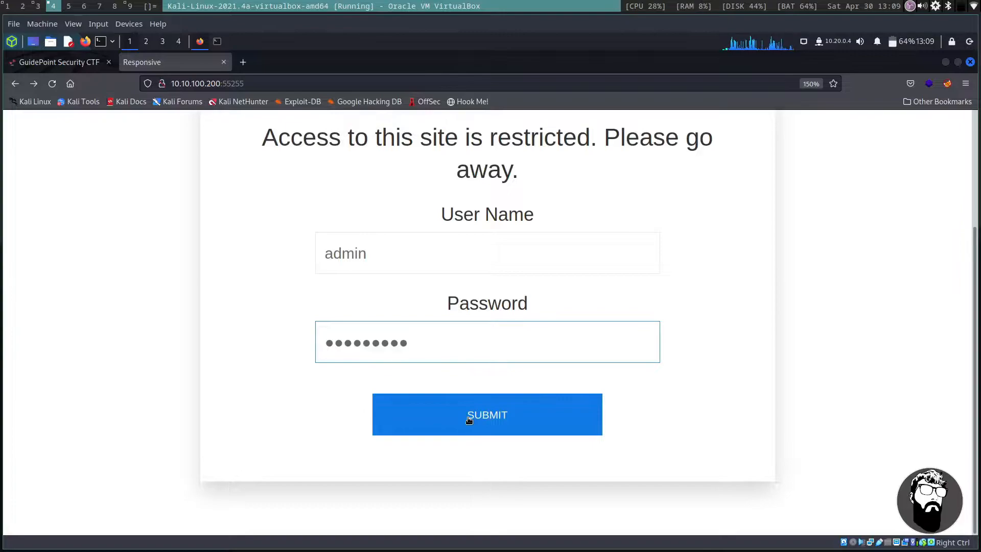
{"action": "left_click", "coordinate": [487, 415]}
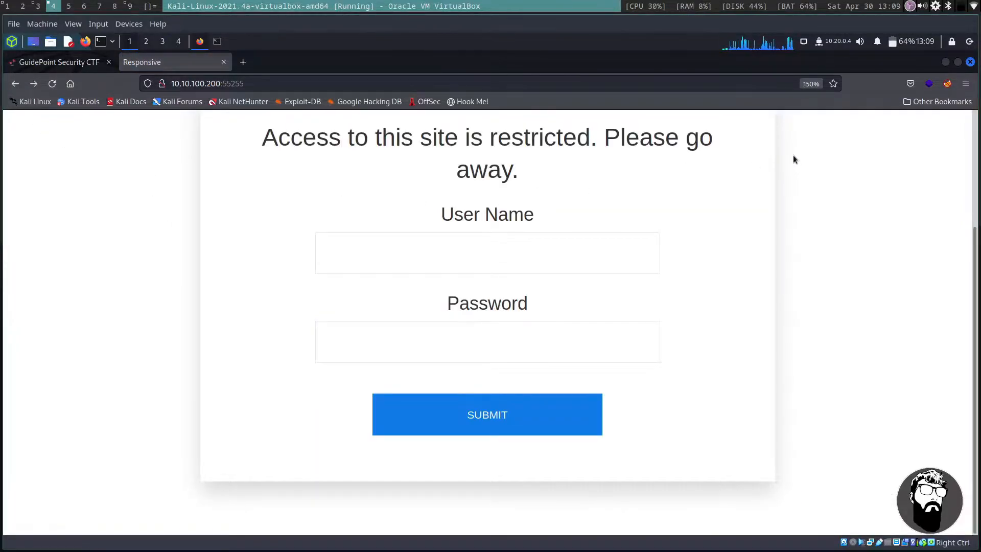
{"action": "left_click", "coordinate": [11, 41]}
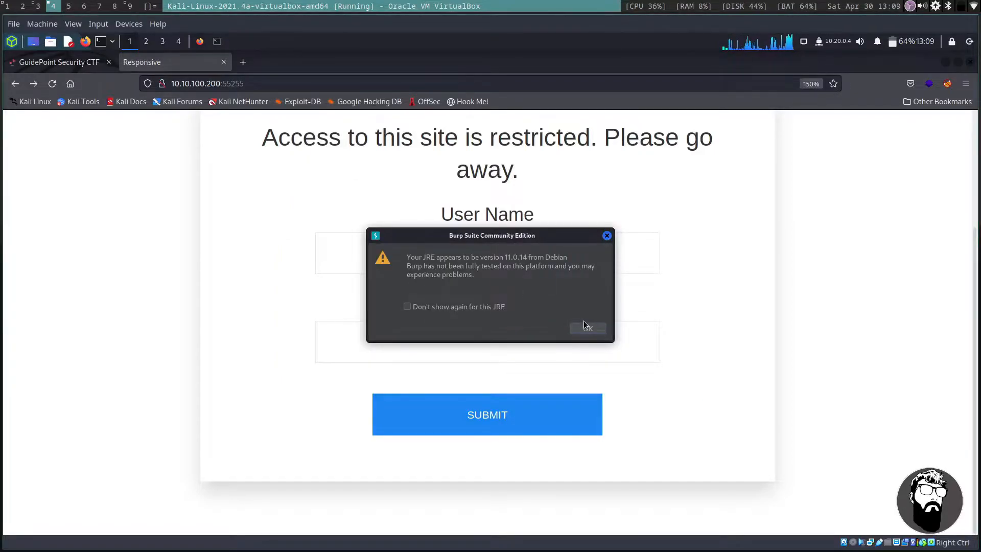
Step: Dismiss the Java warning and start a temporary Burp project with Burp defaults
{"action": "right_click", "coordinate": [207, 83]}
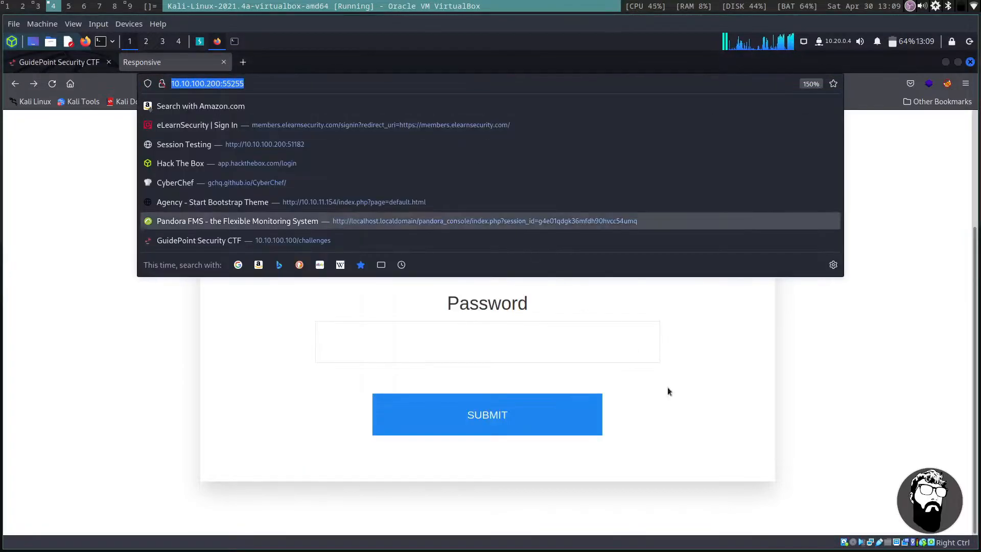
{"action": "left_click", "coordinate": [199, 42]}
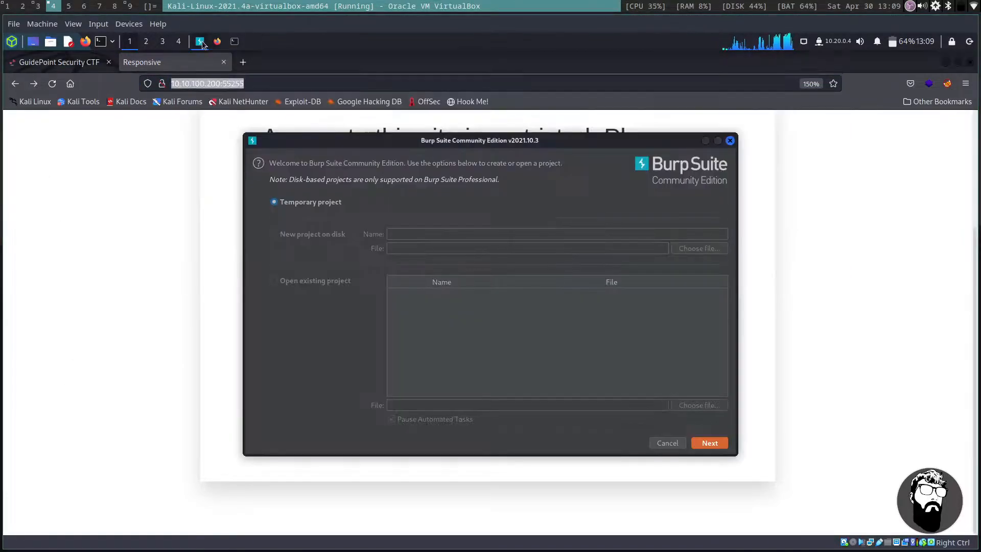
{"action": "left_click", "coordinate": [709, 443]}
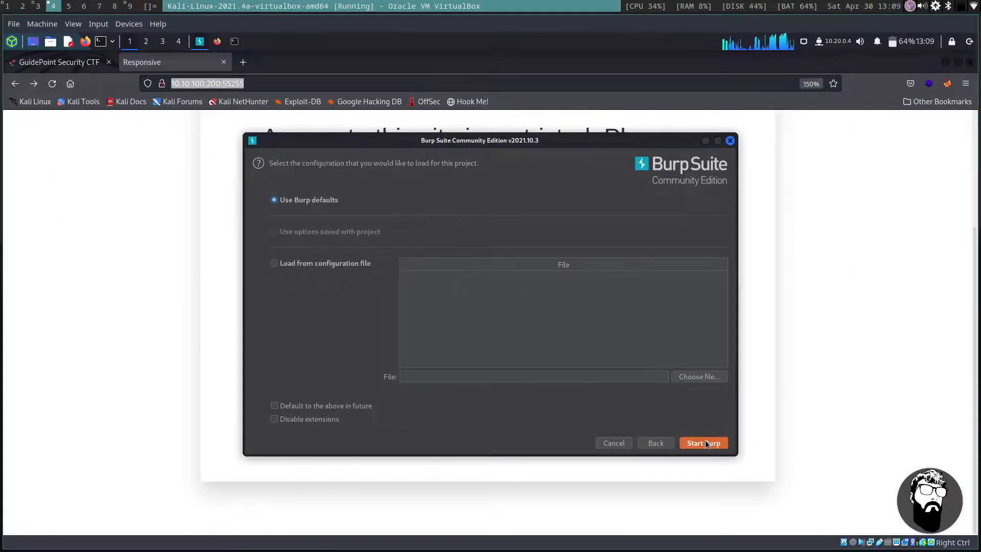
{"action": "left_click", "coordinate": [703, 443]}
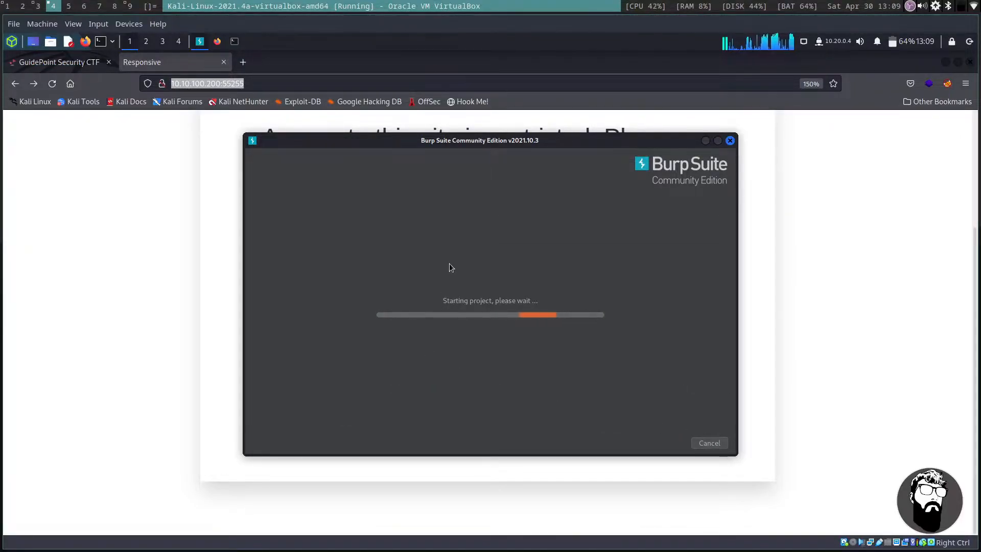
{"action": "mouse_move", "coordinate": [460, 266]}
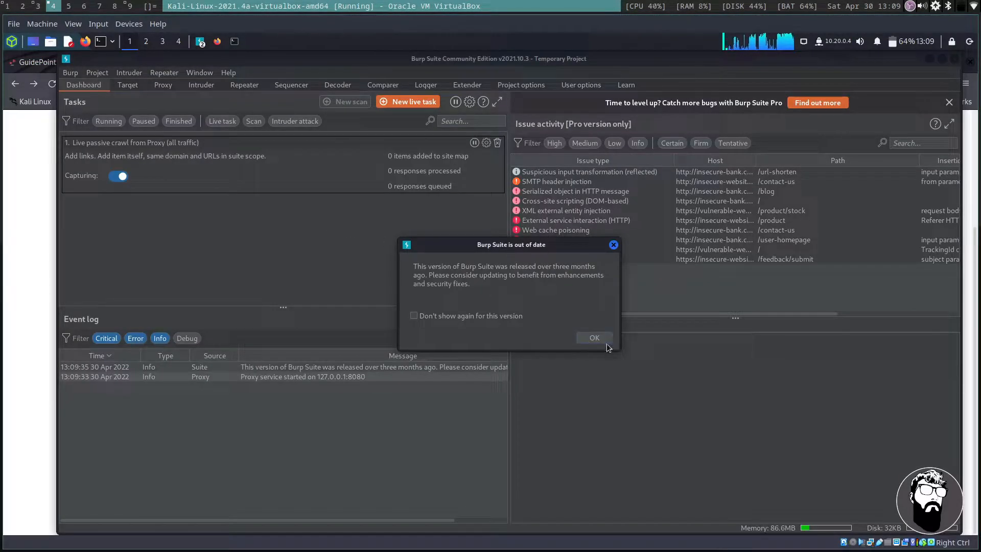
{"action": "left_click", "coordinate": [593, 337]}
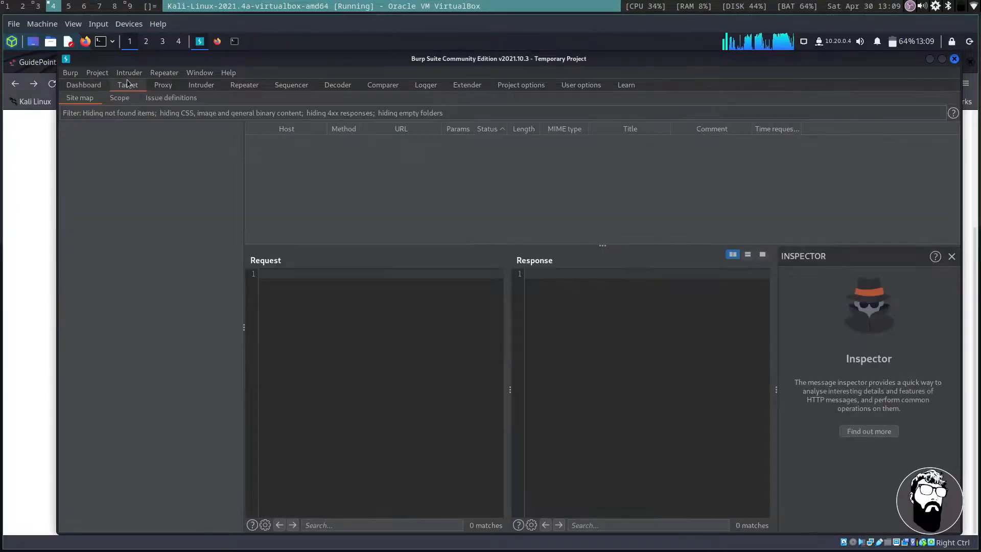
{"action": "left_click", "coordinate": [120, 98]}
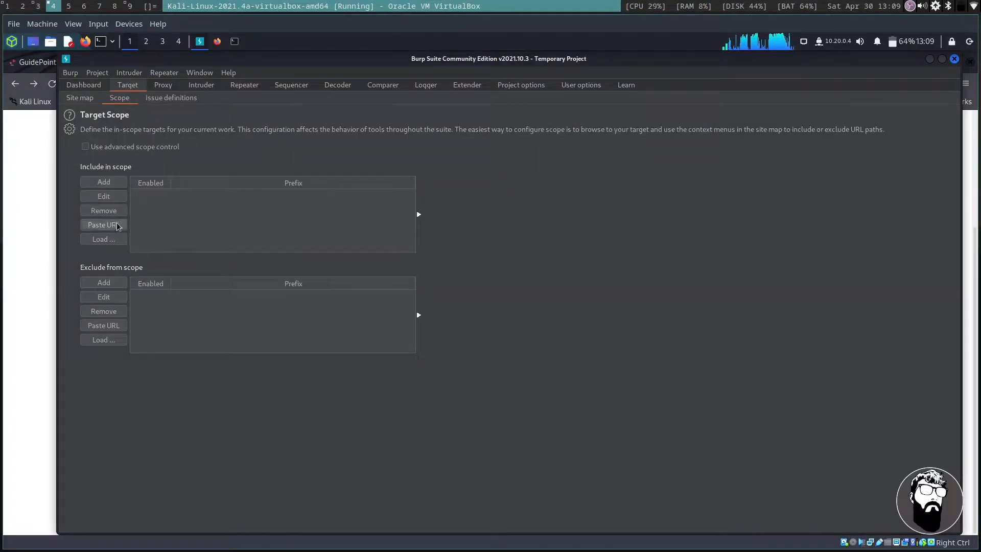
{"action": "left_click", "coordinate": [102, 225]}
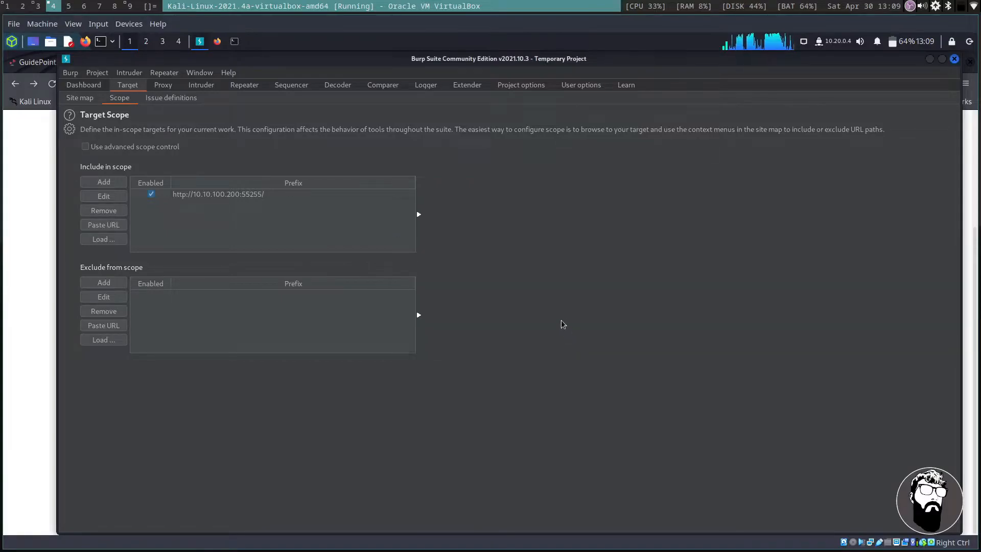
{"action": "mouse_move", "coordinate": [266, 182]}
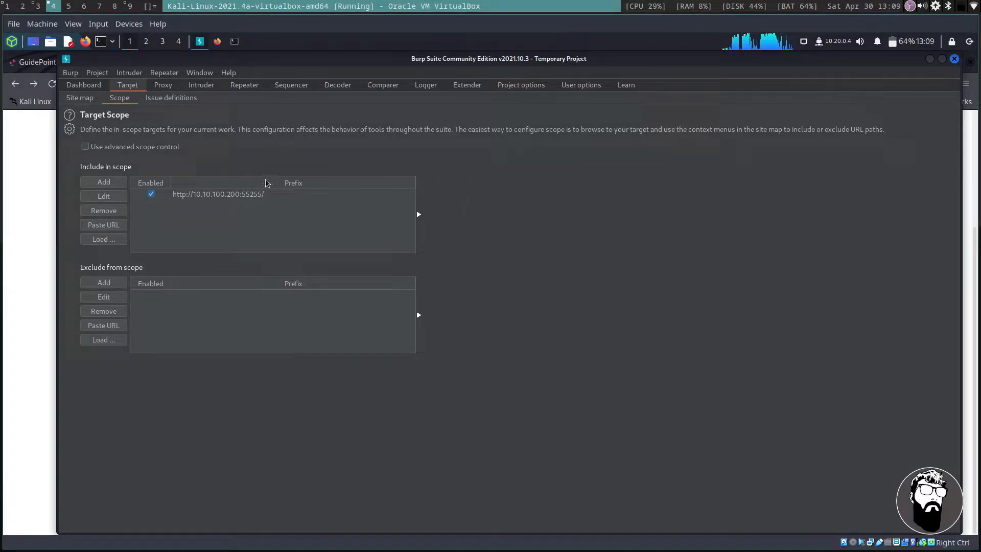
{"action": "left_click", "coordinate": [162, 84]}
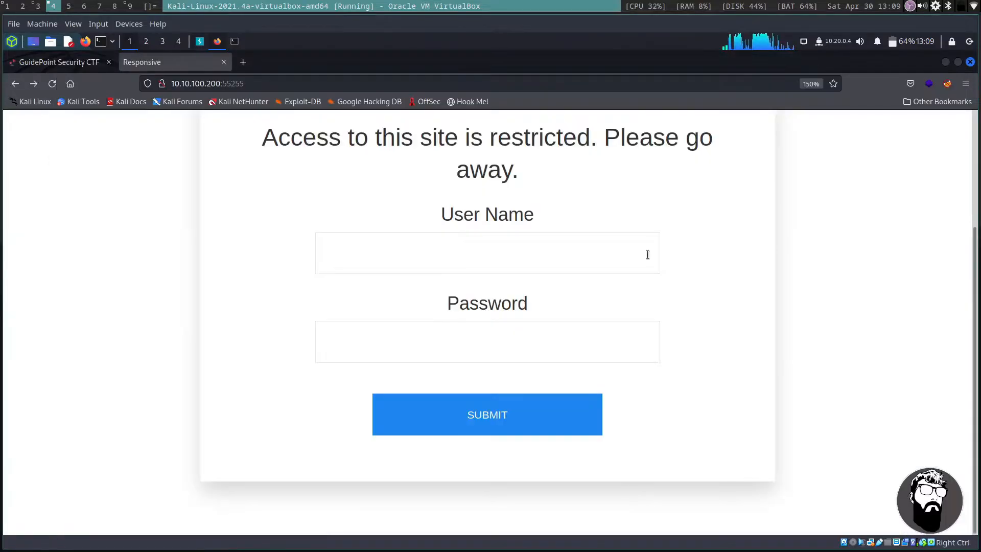
Step: Switch FoxyProxy to the Burp proxy
{"action": "left_click", "coordinate": [947, 83]}
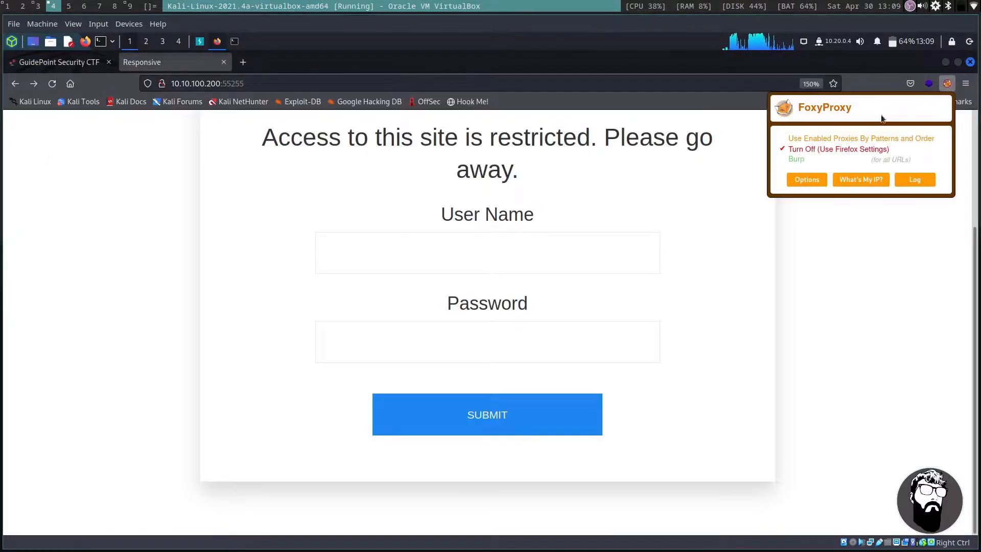
{"action": "left_click", "coordinate": [796, 158]}
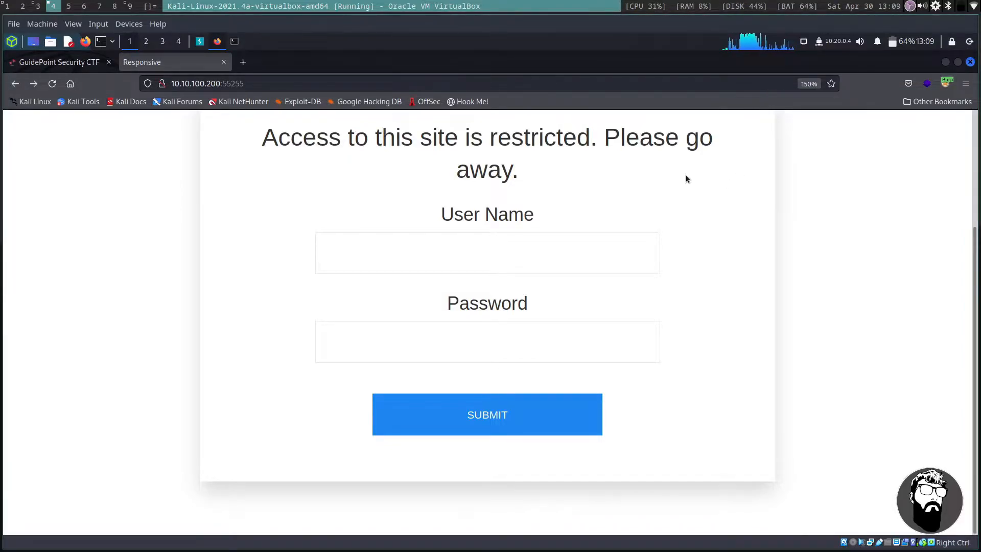
Step: Enter admin with a password and submit the login so Burp intercepts it
{"action": "type", "text": "admin"}
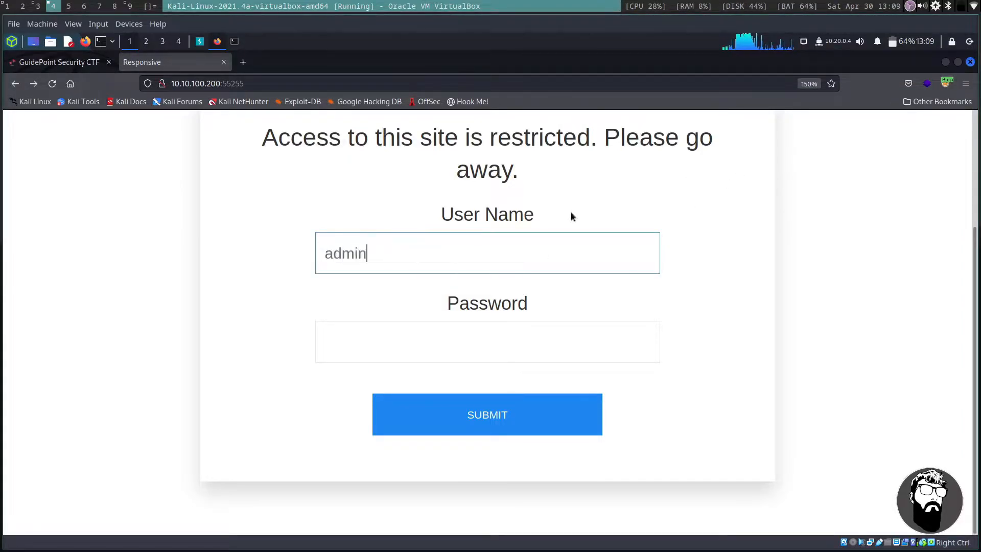
{"action": "type", "text": "••"}
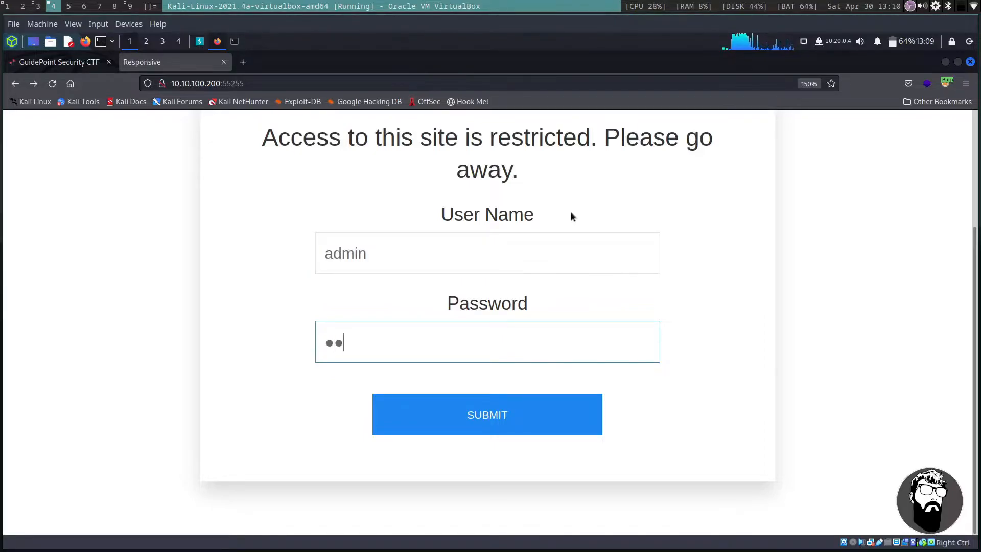
{"action": "left_click", "coordinate": [487, 414]}
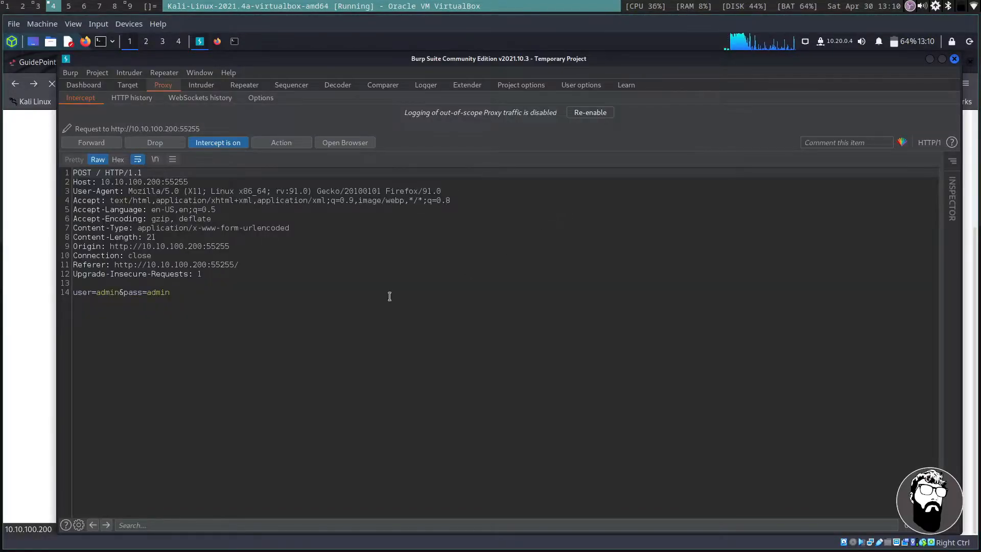
{"action": "mouse_move", "coordinate": [296, 285]}
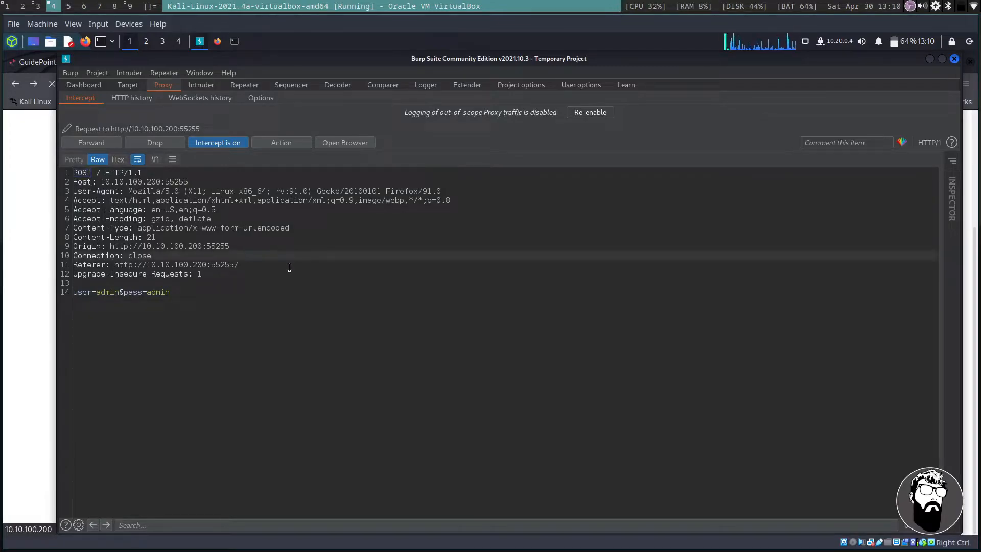
Step: Send the captured login POST to Repeater and resend it, getting a 200 'Sorry!' reply
{"action": "right_click", "coordinate": [290, 267]}
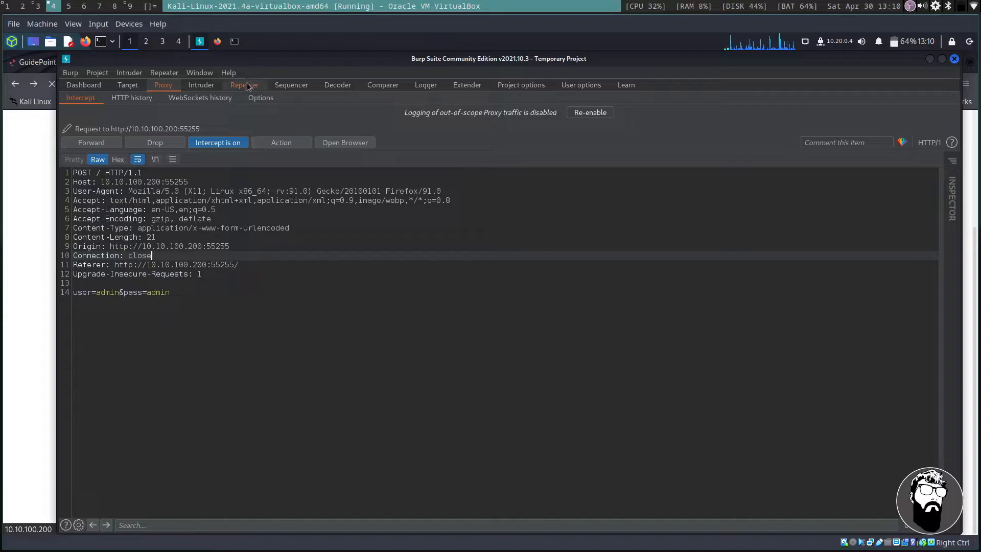
{"action": "left_click", "coordinate": [244, 85]}
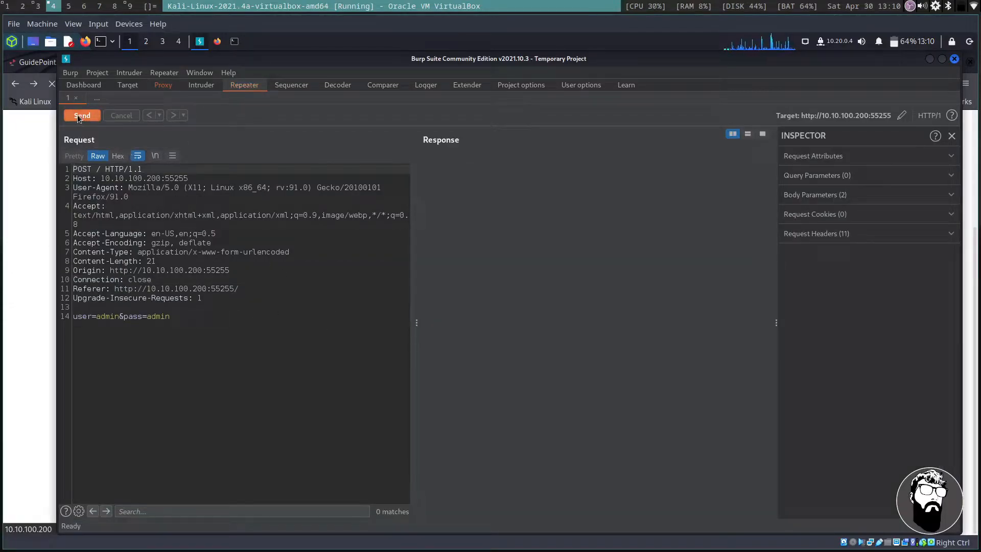
{"action": "left_click", "coordinate": [82, 115]}
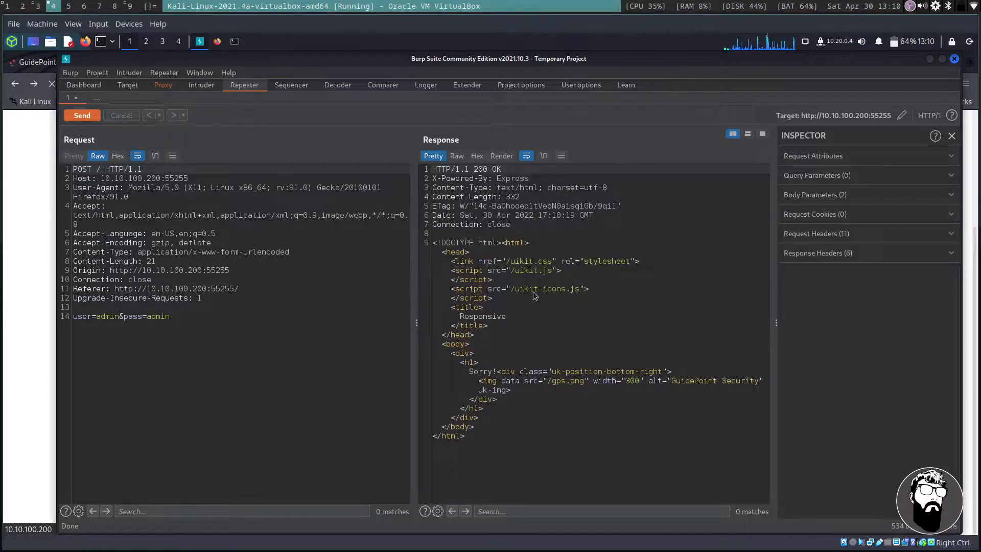
{"action": "left_click_drag", "start_coordinate": [431, 242], "coordinate": [473, 427]}
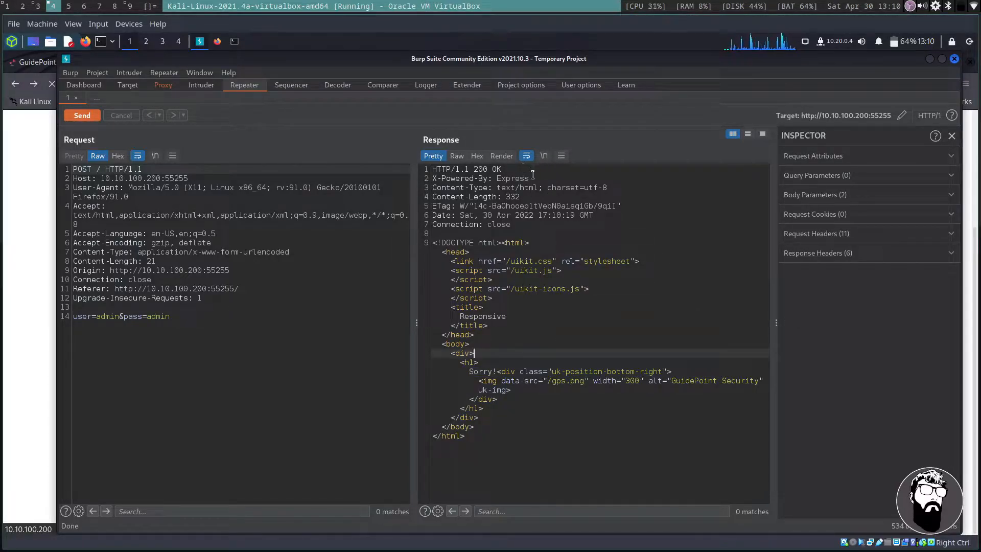
{"action": "left_click_drag", "start_coordinate": [432, 178], "coordinate": [529, 178]}
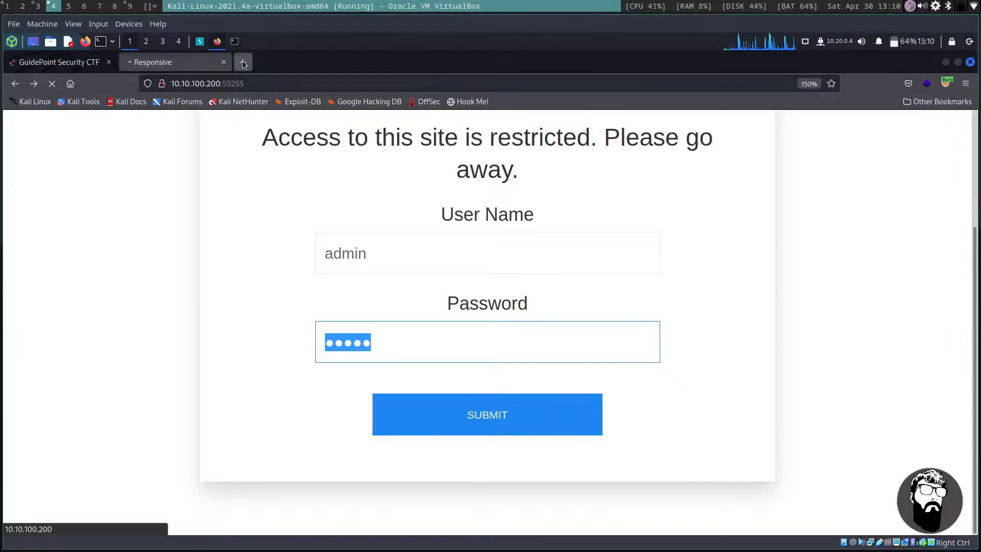
Step: Google 'express web frame', open expressjs.com in a new tab, then return to the results
{"action": "left_click", "coordinate": [243, 62]}
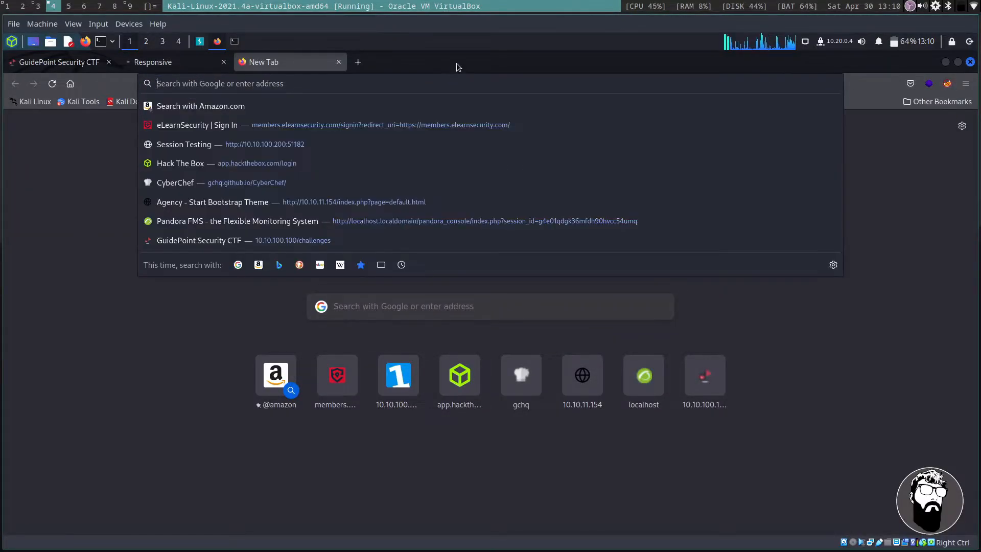
{"action": "type", "text": "express web frame"}
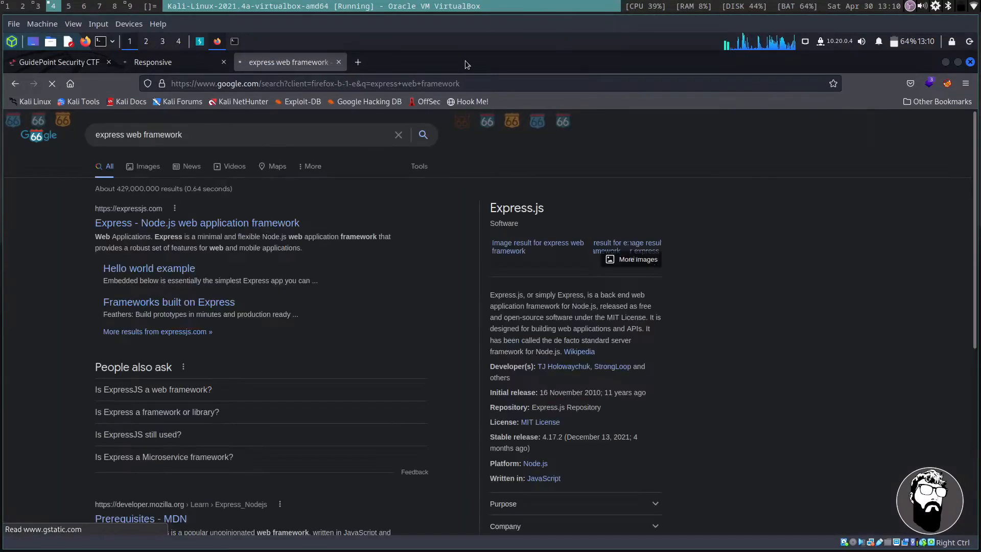
{"action": "right_click", "coordinate": [142, 223]}
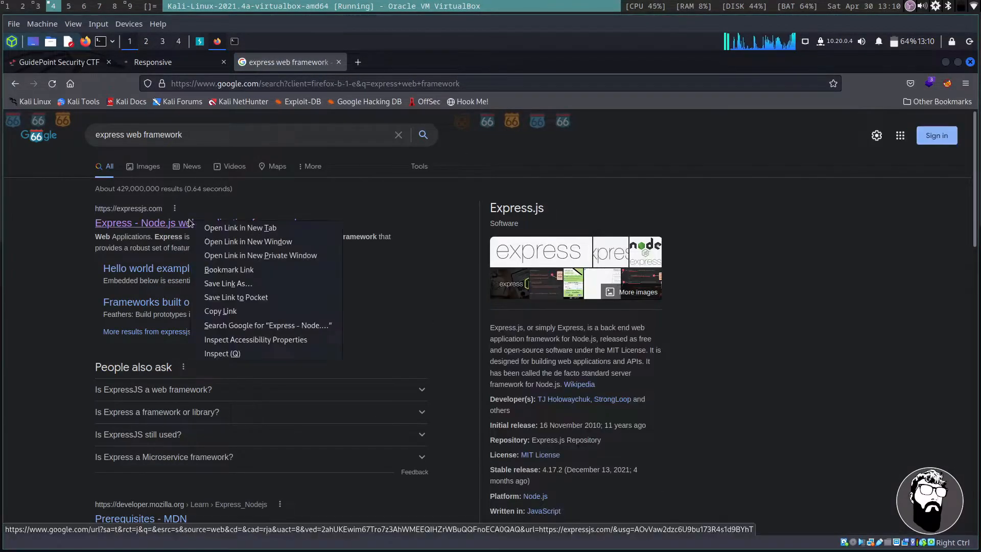
{"action": "left_click", "coordinate": [239, 226]}
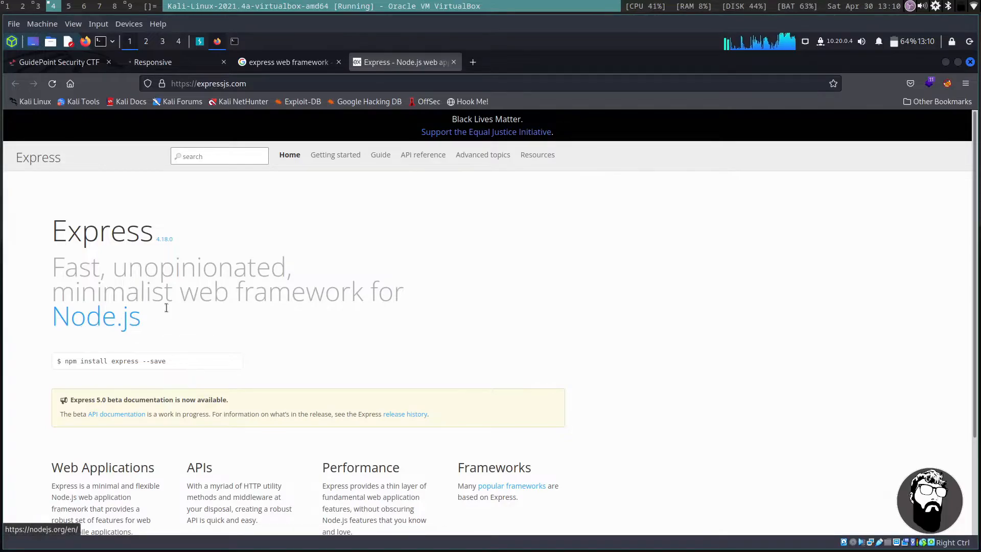
{"action": "scroll", "scroll_direction": "down", "scroll_amount": 3}
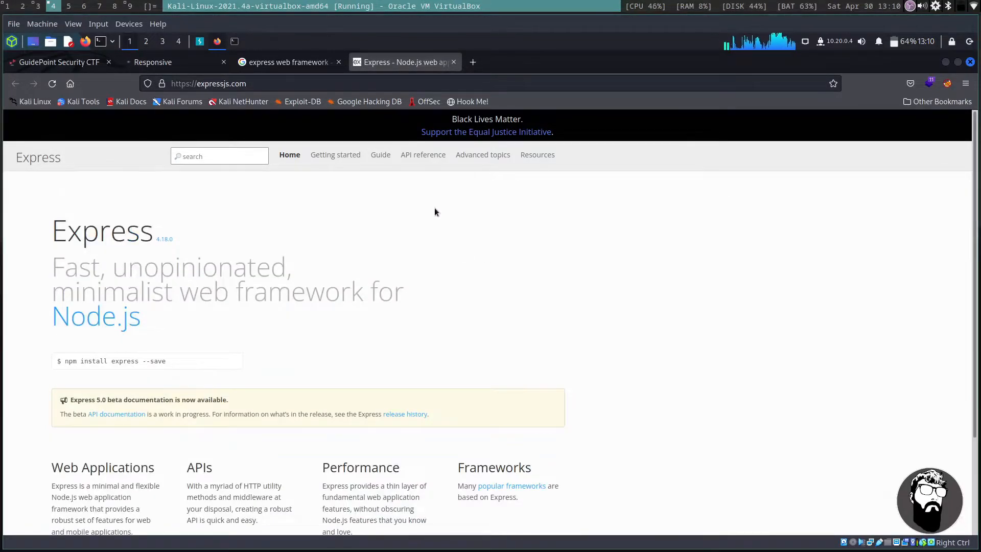
{"action": "left_click", "coordinate": [380, 155]}
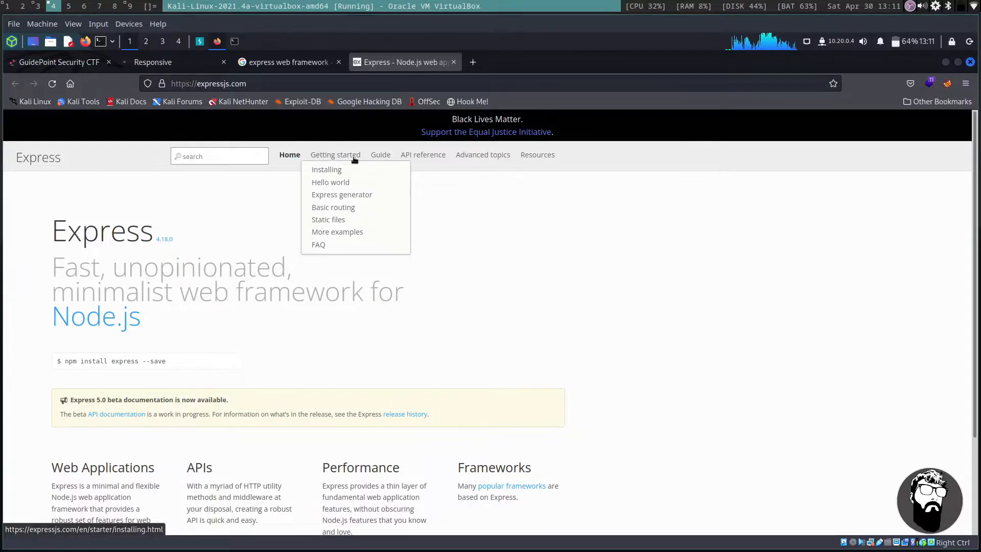
{"action": "mouse_move", "coordinate": [530, 230]}
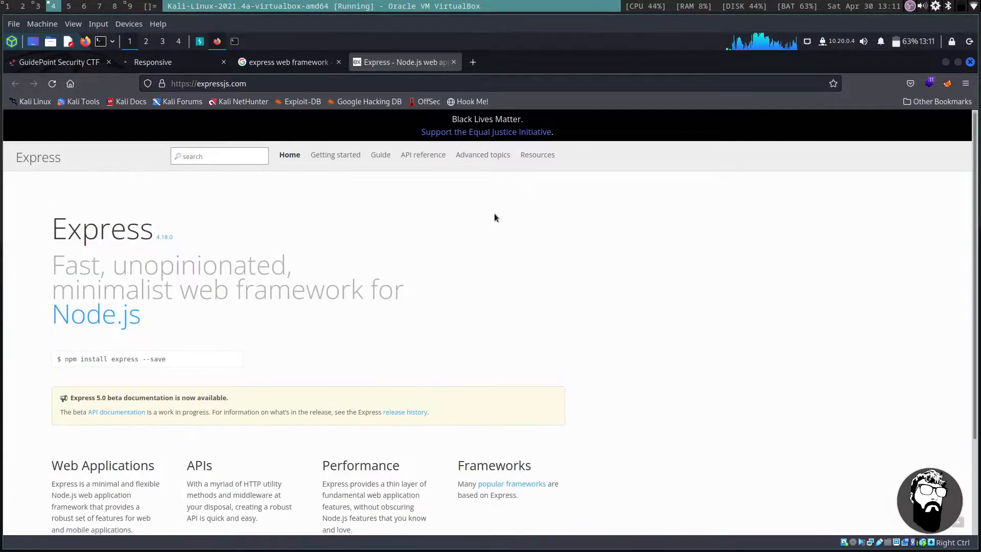
{"action": "left_click", "coordinate": [288, 62]}
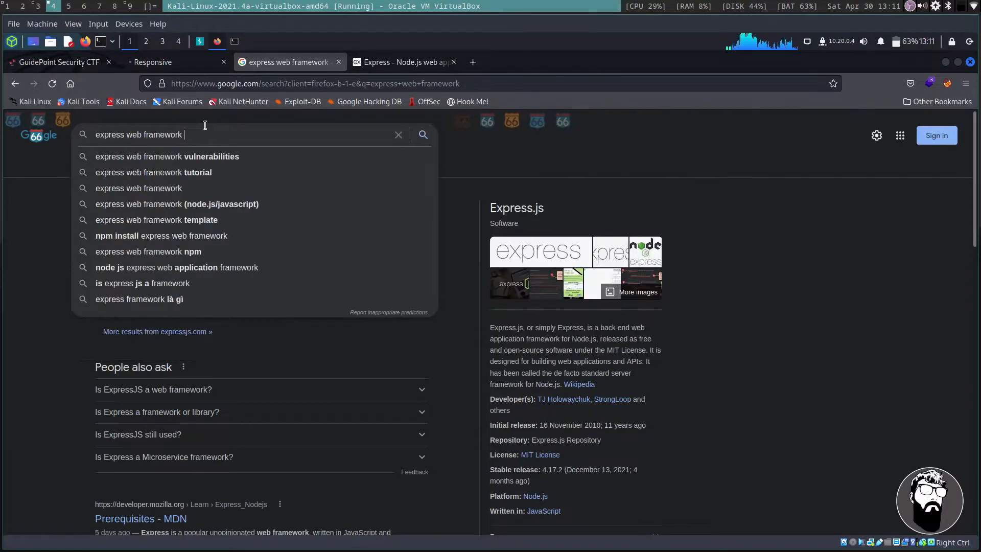
Step: Add 'nodejs db' to the Google query and open Express's 'Database integration' guide
{"action": "type", "text": "nodejs db"}
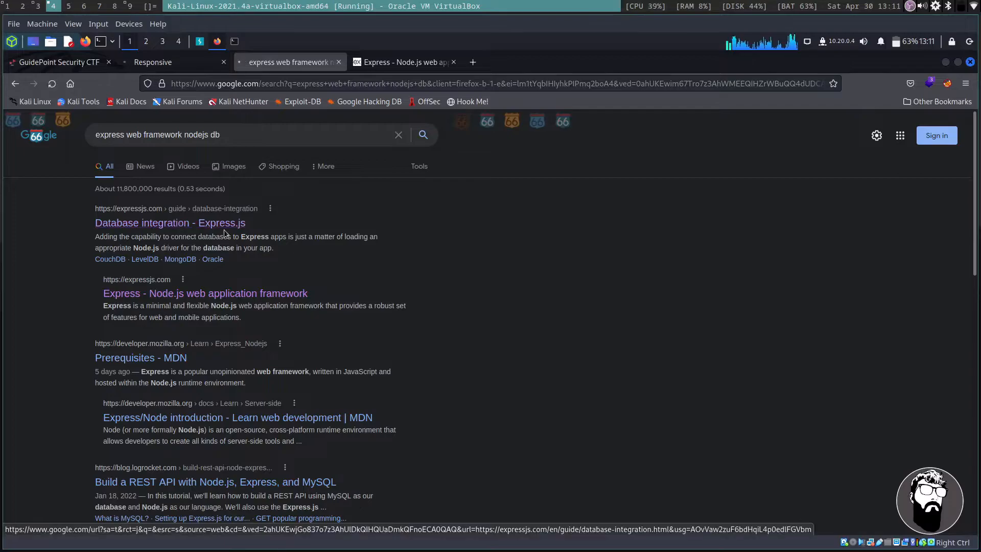
{"action": "left_click", "coordinate": [169, 223]}
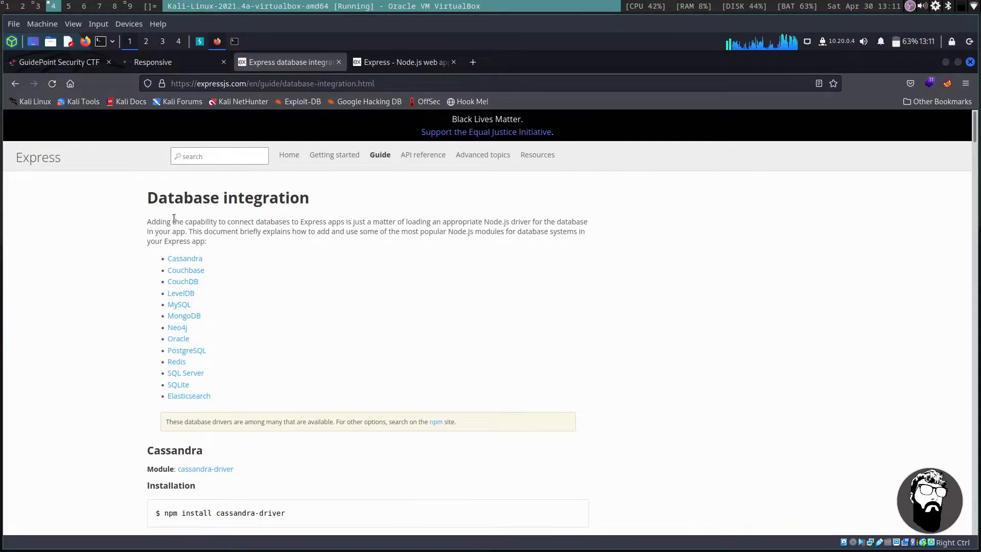
{"action": "mouse_move", "coordinate": [331, 255]}
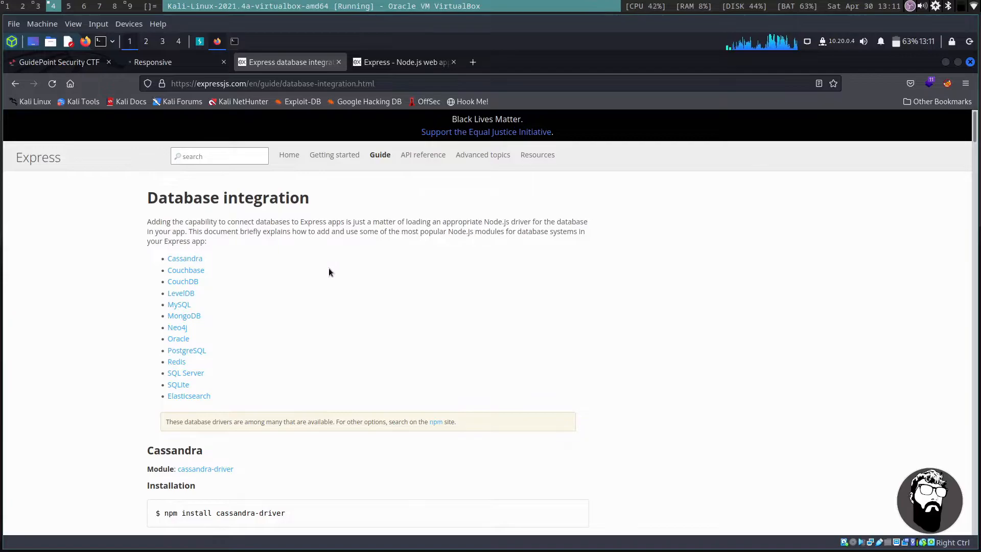
{"action": "mouse_move", "coordinate": [284, 404]}
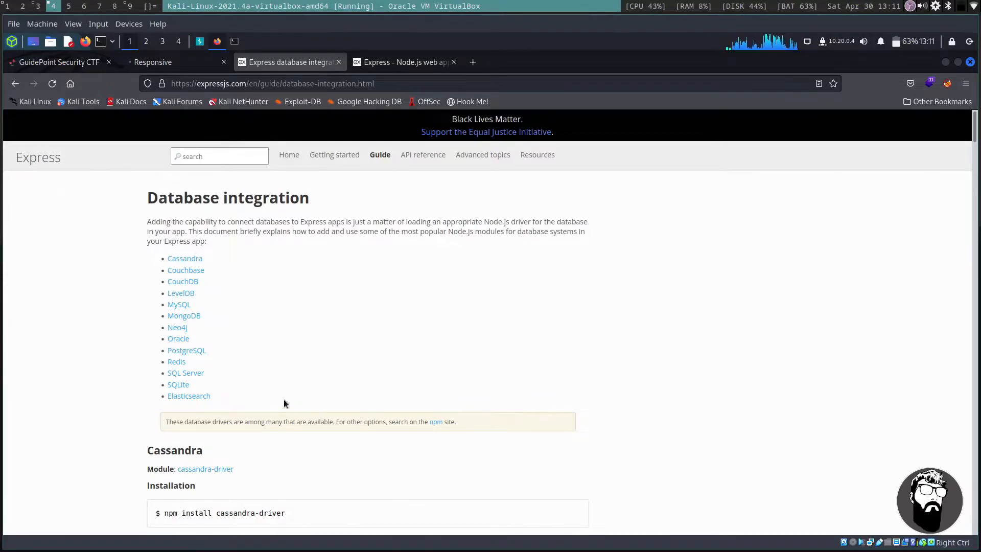
{"action": "mouse_move", "coordinate": [287, 326]}
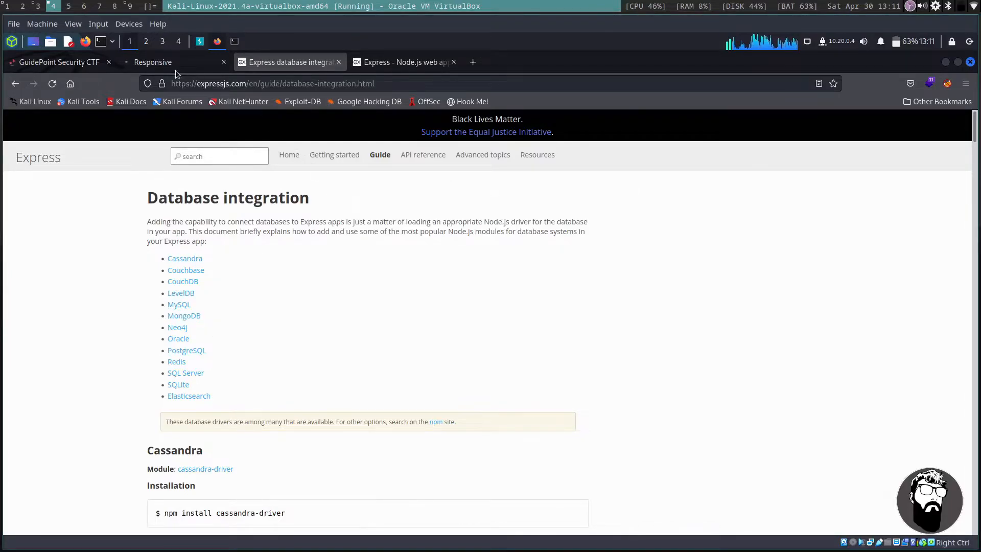
{"action": "mouse_move", "coordinate": [153, 61]}
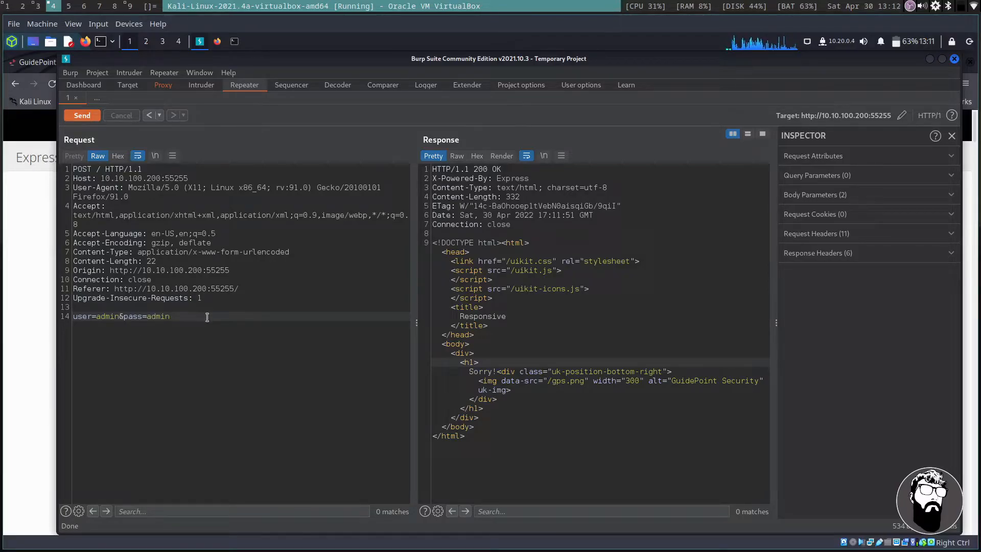
Step: Resend the login with pass=admin' (still 'Sorry'), then append or '1'= to the body
{"action": "type", "text": "'"}
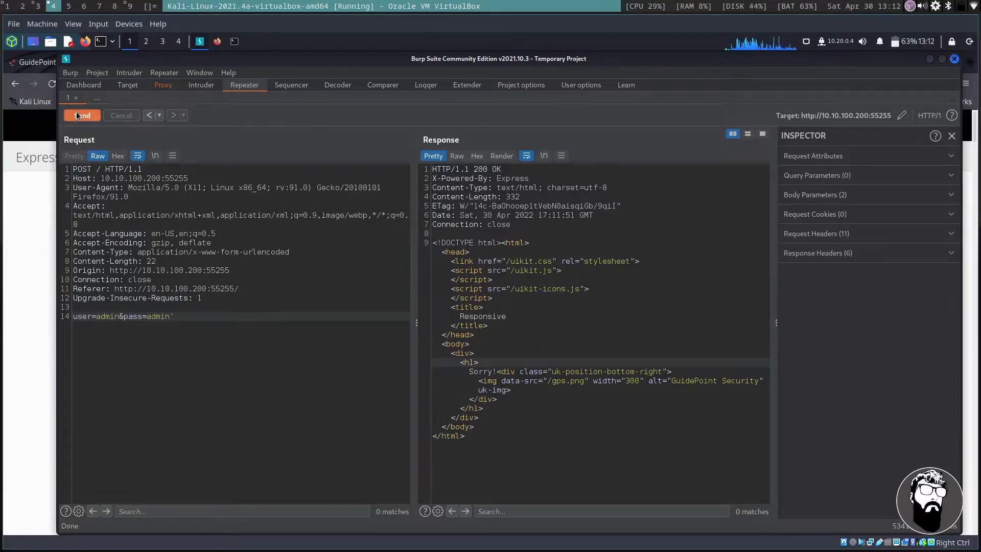
{"action": "left_click", "coordinate": [82, 115]}
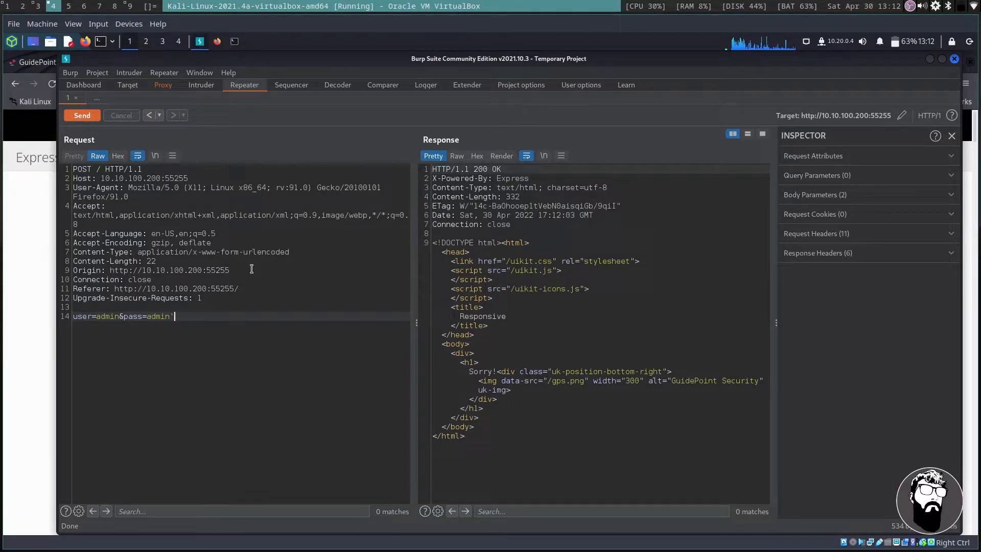
{"action": "type", "text": "or '"}
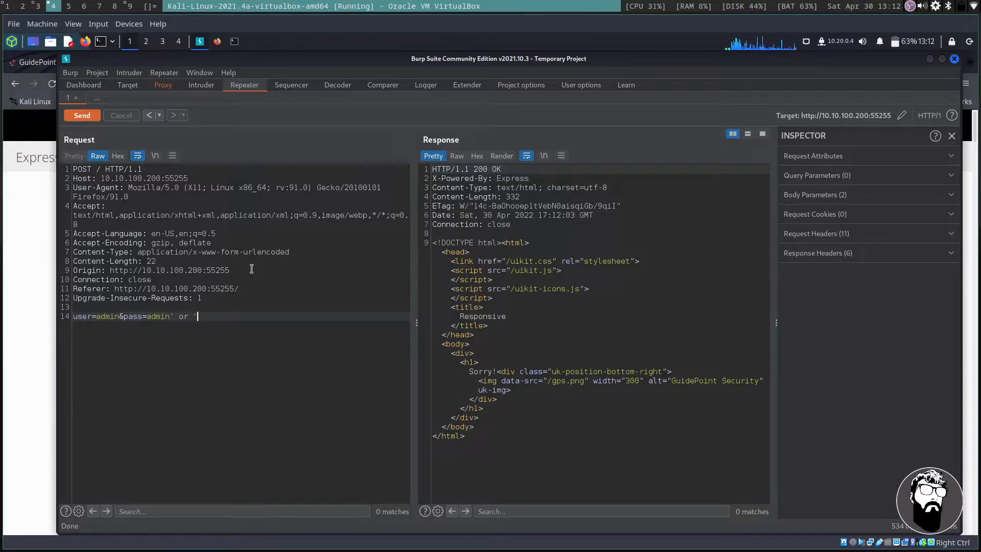
{"action": "type", "text": "1'="}
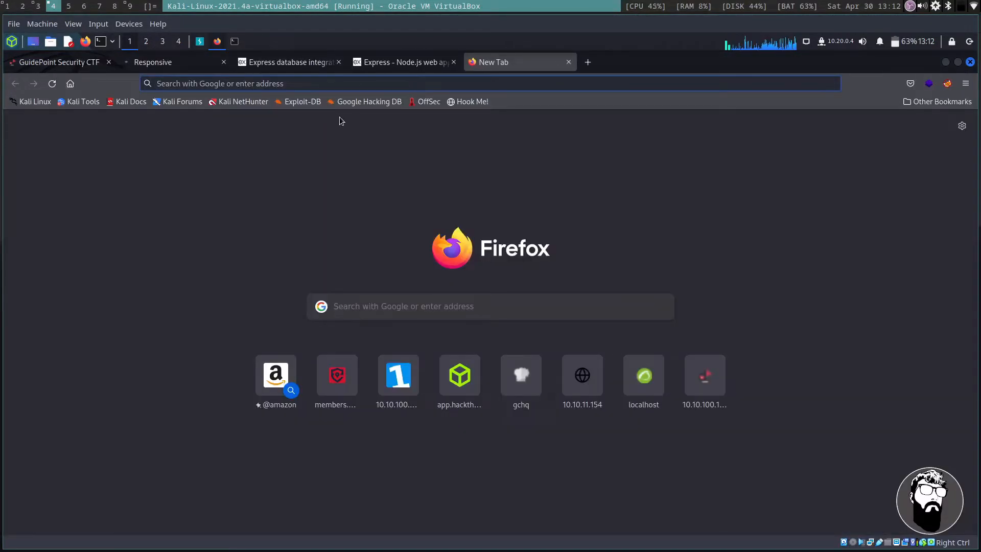
Step: Bring up the 'SQL Injection in MongoDB' article and dismiss its cookie notice
{"action": "type", "text": "mongodb+sqlinjection"}
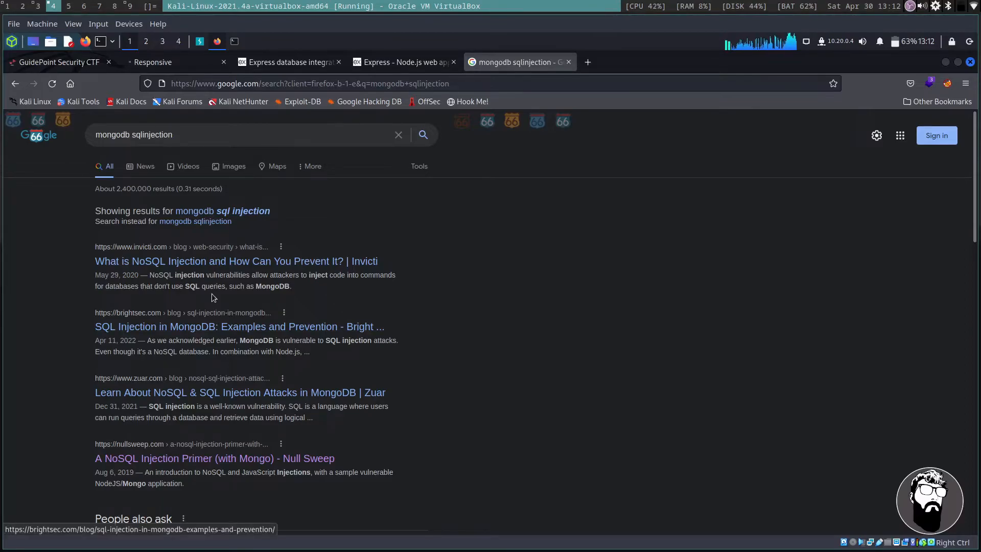
{"action": "scroll", "scroll_direction": "down", "scroll_amount": 3}
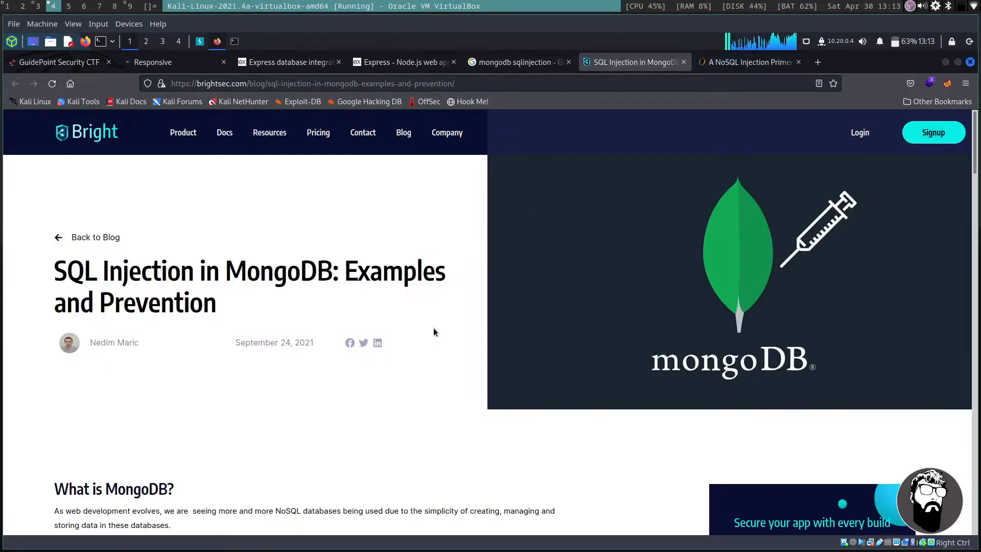
{"action": "scroll", "scroll_direction": "down", "scroll_amount": 3}
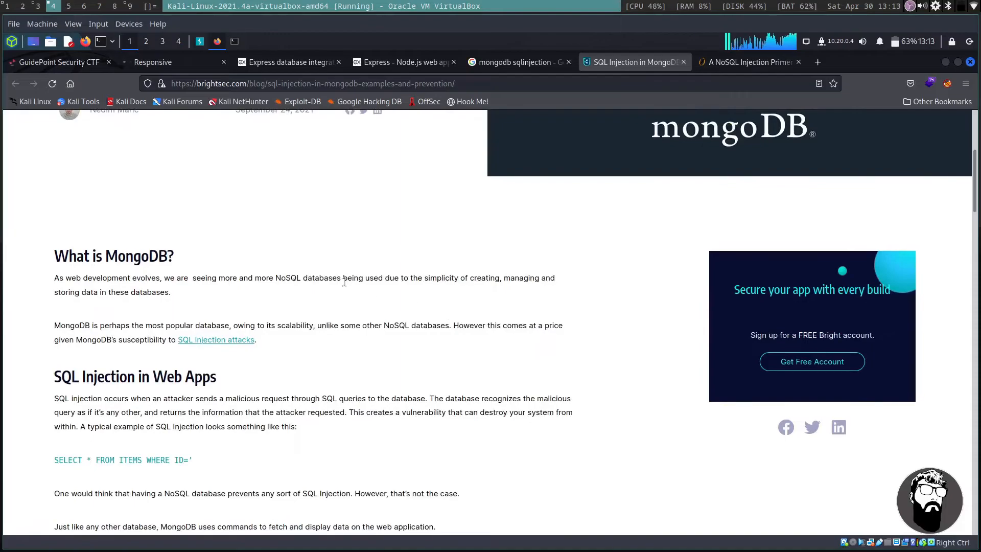
{"action": "scroll", "scroll_direction": "down", "scroll_amount": 3}
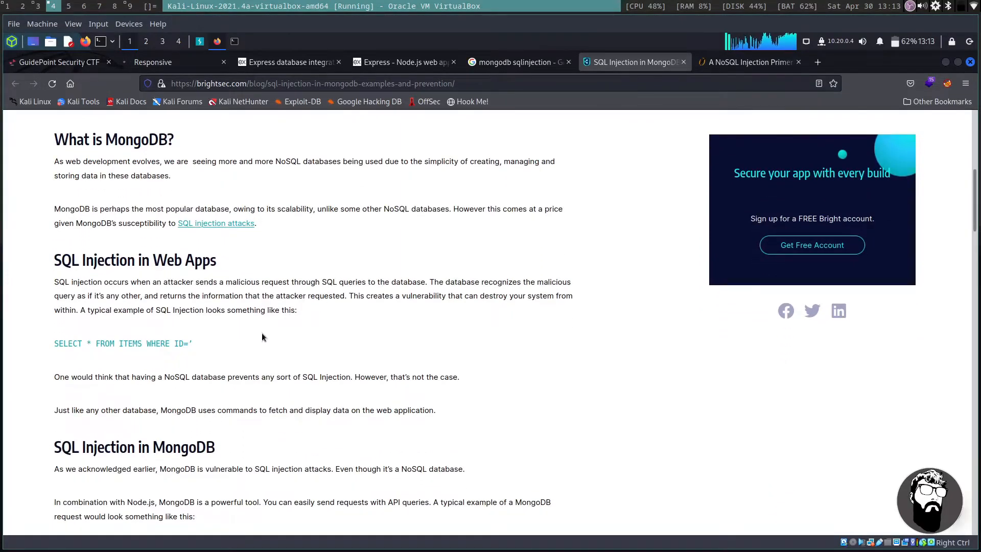
{"action": "scroll", "scroll_direction": "down", "scroll_amount": 3}
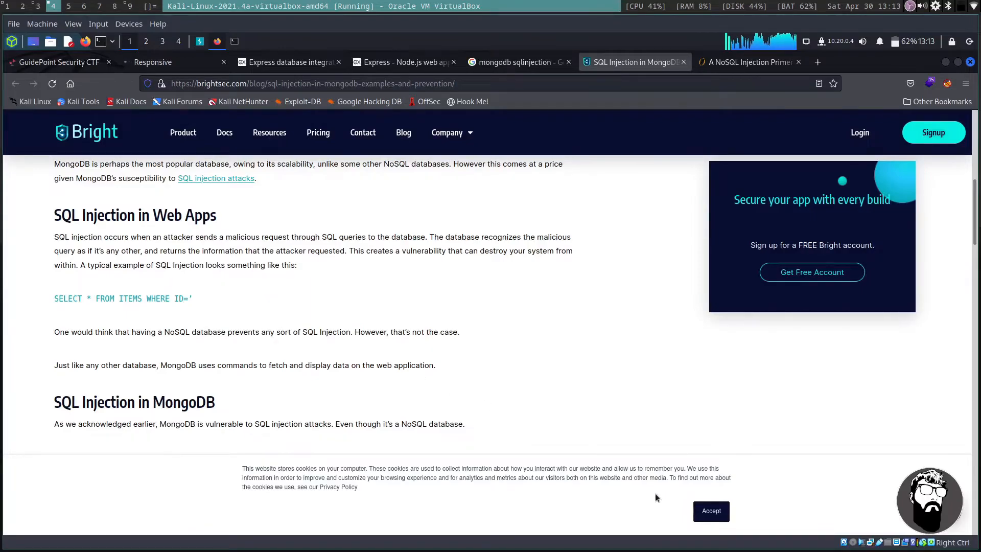
{"action": "left_click", "coordinate": [710, 511]}
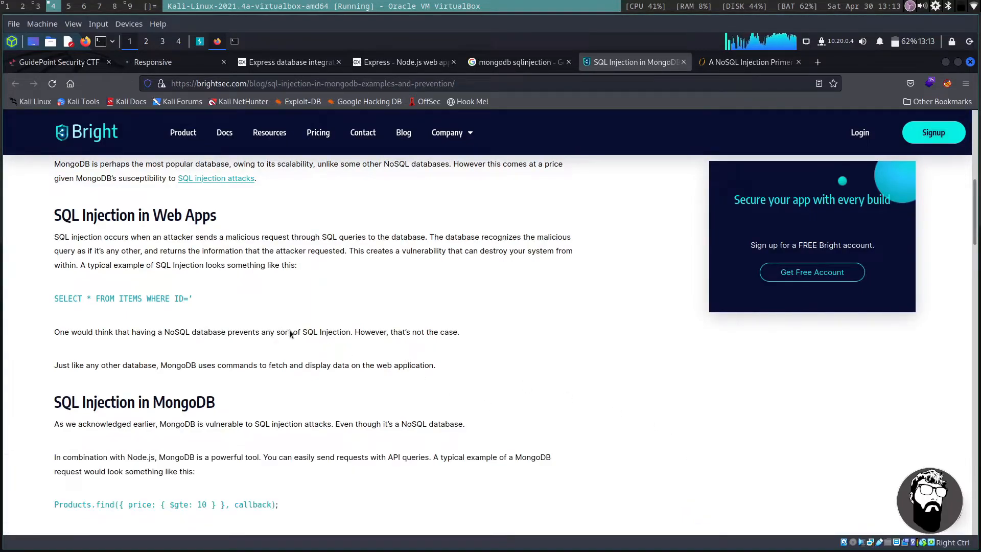
{"action": "mouse_move", "coordinate": [225, 313]}
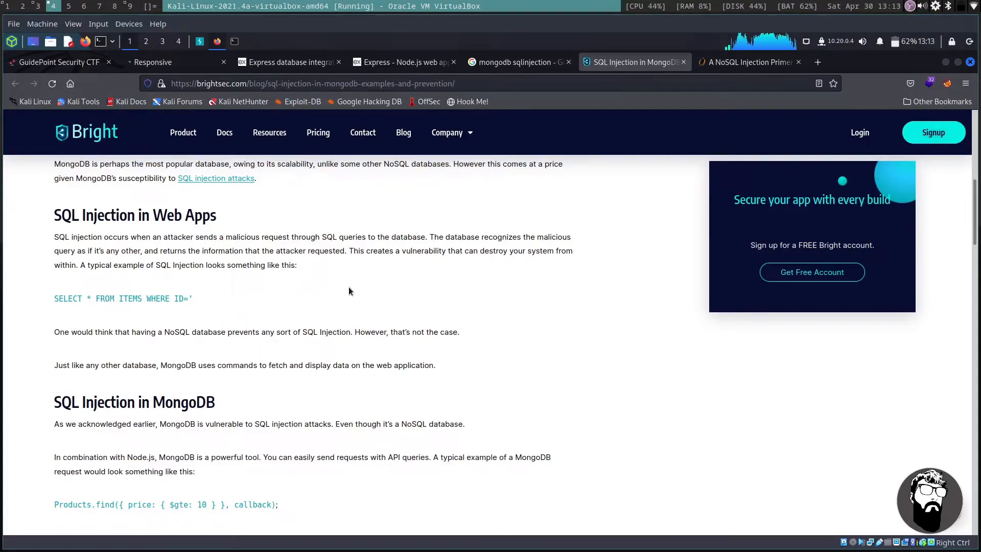
Step: Read through the article's $gte and $where sleep payload examples
{"action": "scroll", "scroll_direction": "down", "scroll_amount": 3}
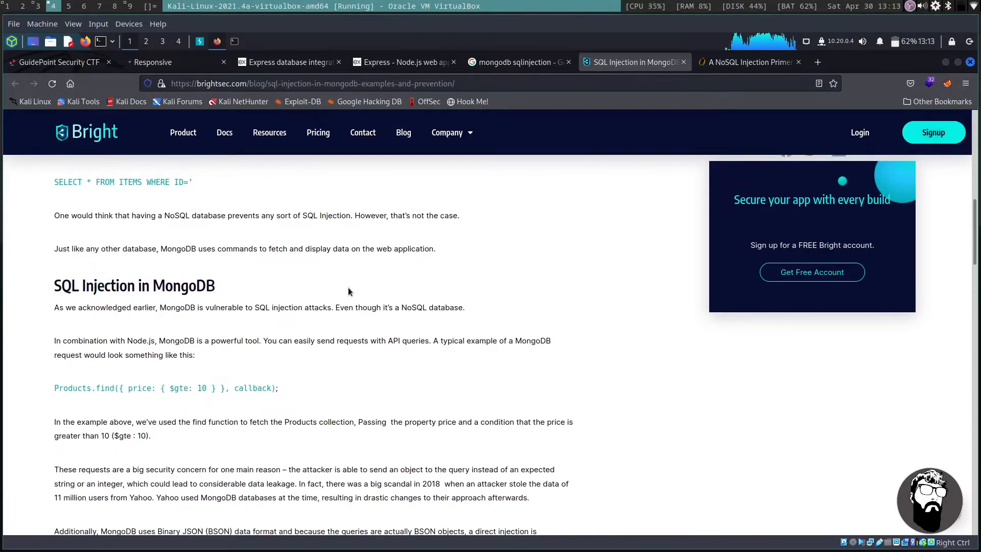
{"action": "mouse_move", "coordinate": [390, 315]}
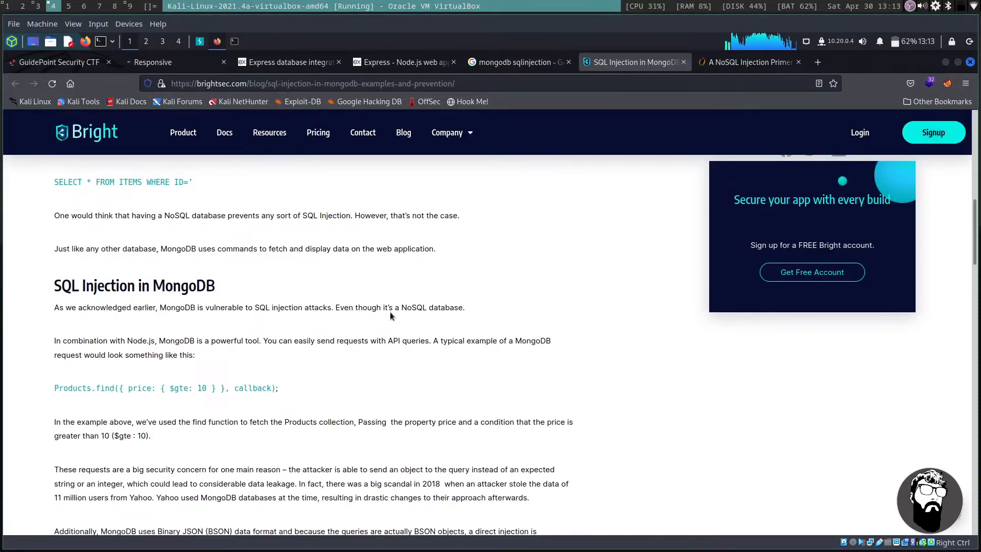
{"action": "mouse_move", "coordinate": [350, 374]}
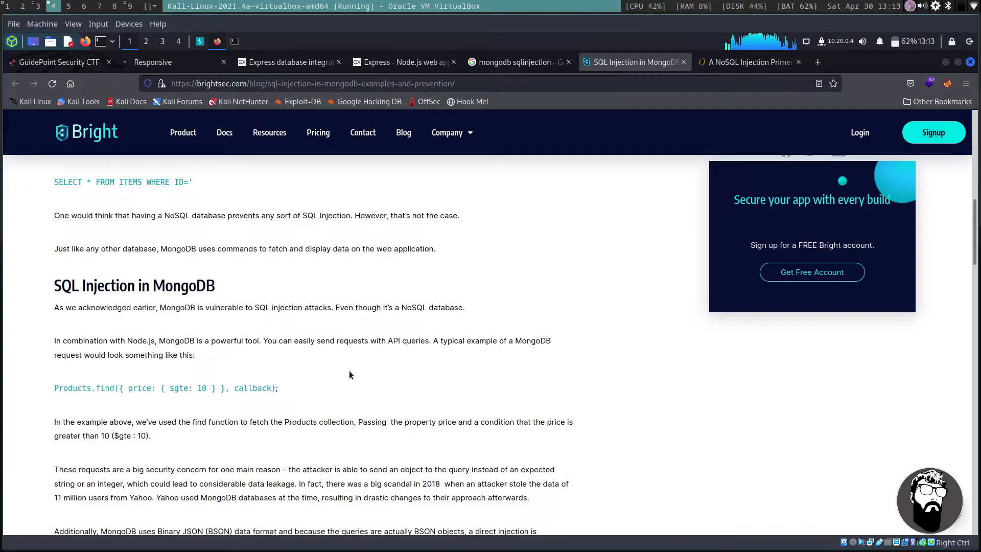
{"action": "mouse_move", "coordinate": [190, 390]}
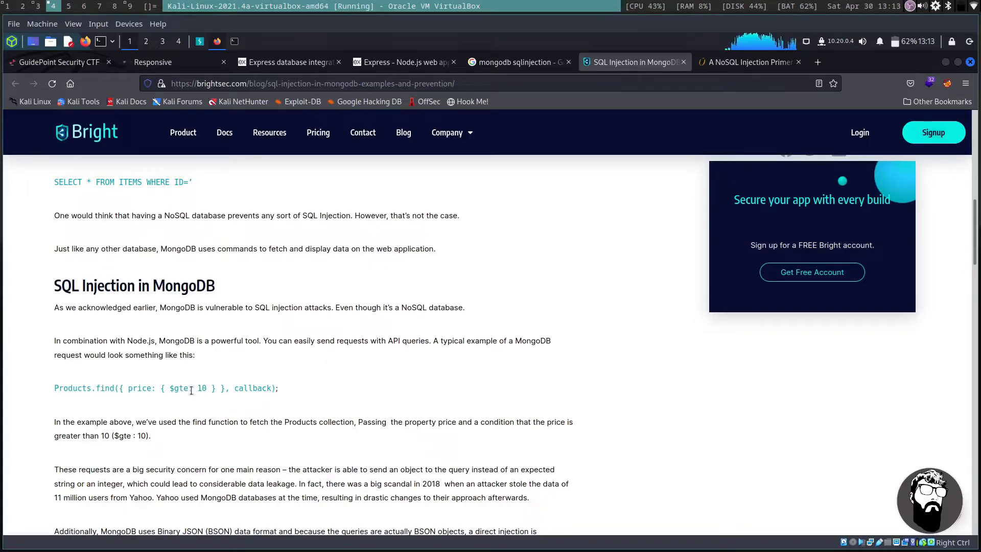
{"action": "double_click", "coordinate": [182, 388]}
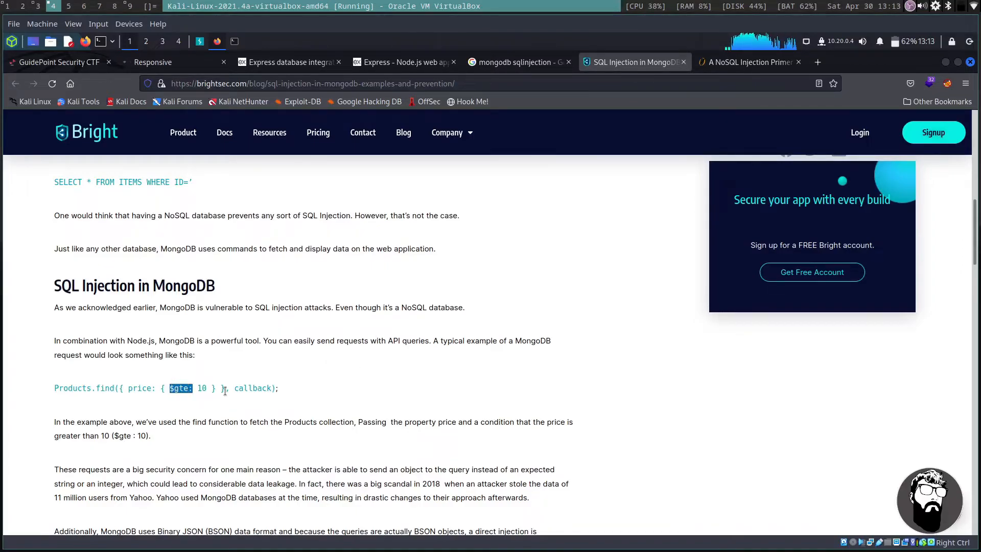
{"action": "scroll", "scroll_direction": "down", "scroll_amount": 3}
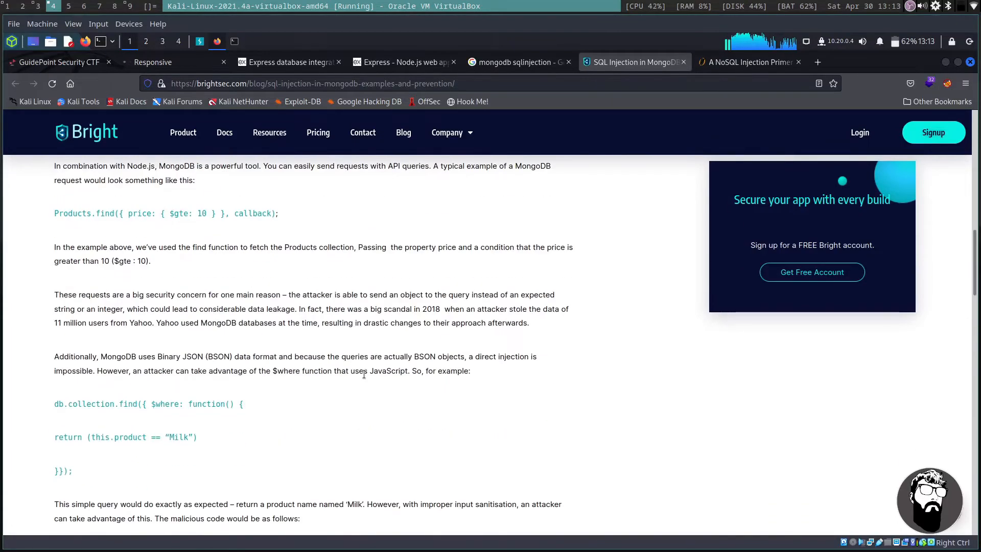
{"action": "scroll", "scroll_direction": "down", "scroll_amount": 3}
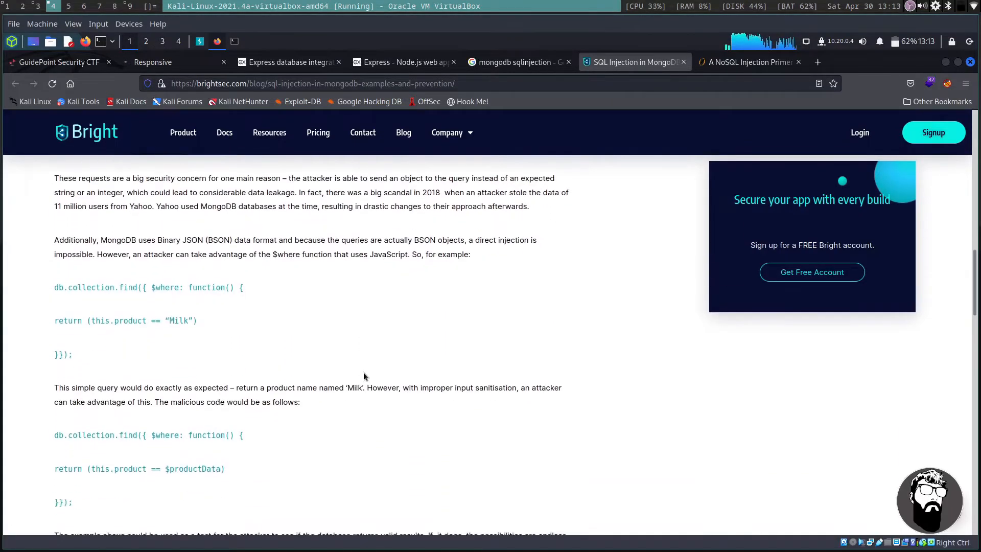
{"action": "scroll", "scroll_direction": "down", "scroll_amount": 3}
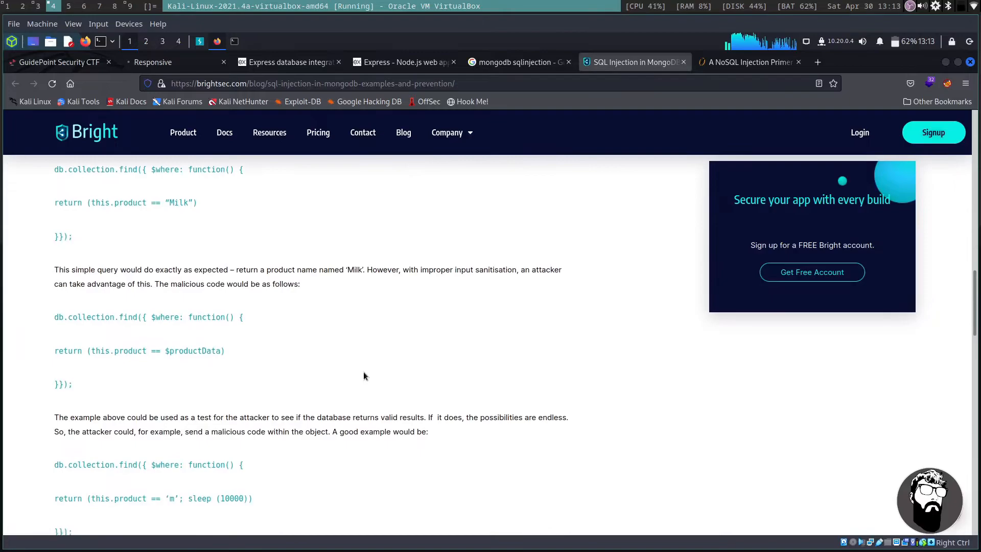
{"action": "scroll", "scroll_direction": "down", "scroll_amount": 3}
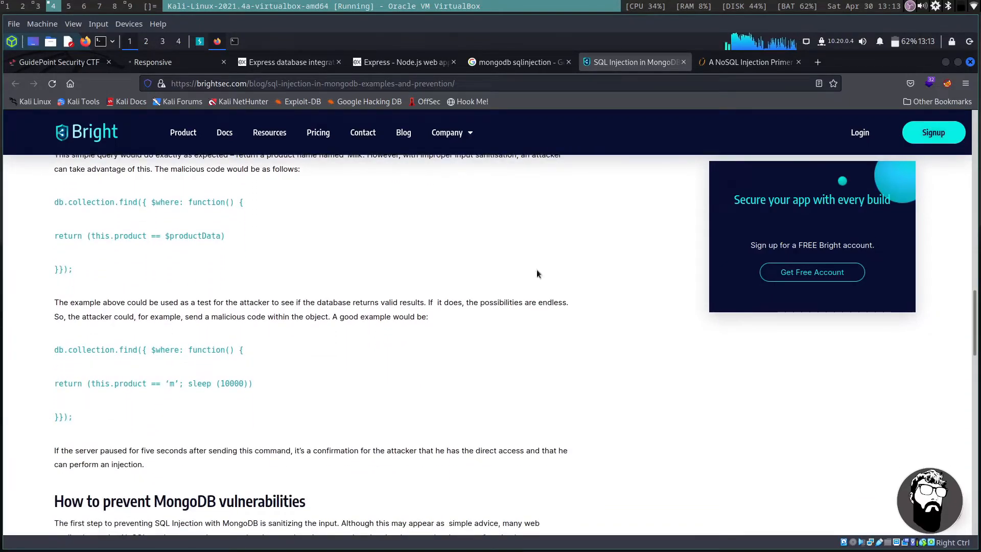
Step: Read the NoSQL Injection Primer through its PHP, JavaScript and Node verb injection sections
{"action": "left_click", "coordinate": [744, 62]}
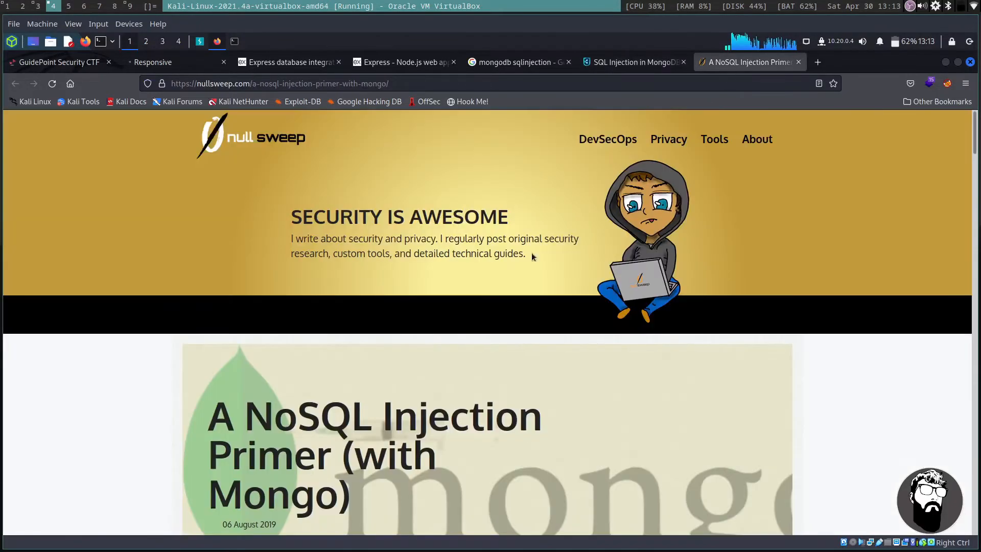
{"action": "scroll", "scroll_direction": "down", "scroll_amount": 3}
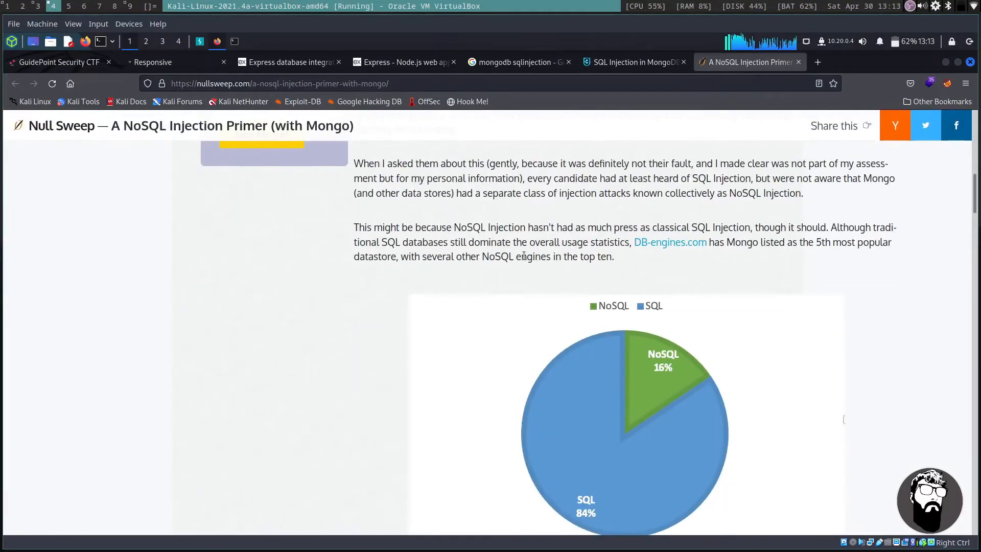
{"action": "scroll", "scroll_direction": "down", "scroll_amount": 3}
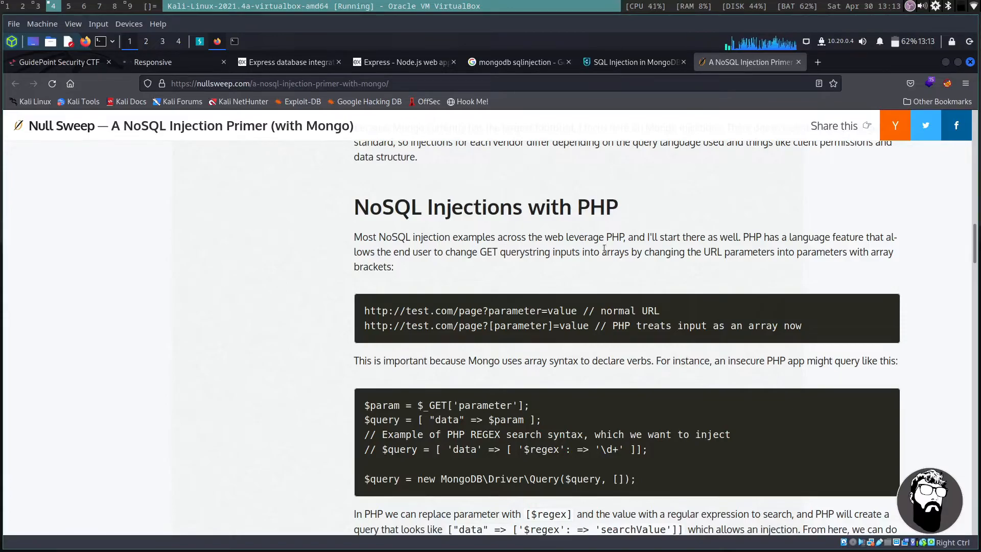
{"action": "mouse_move", "coordinate": [682, 283]}
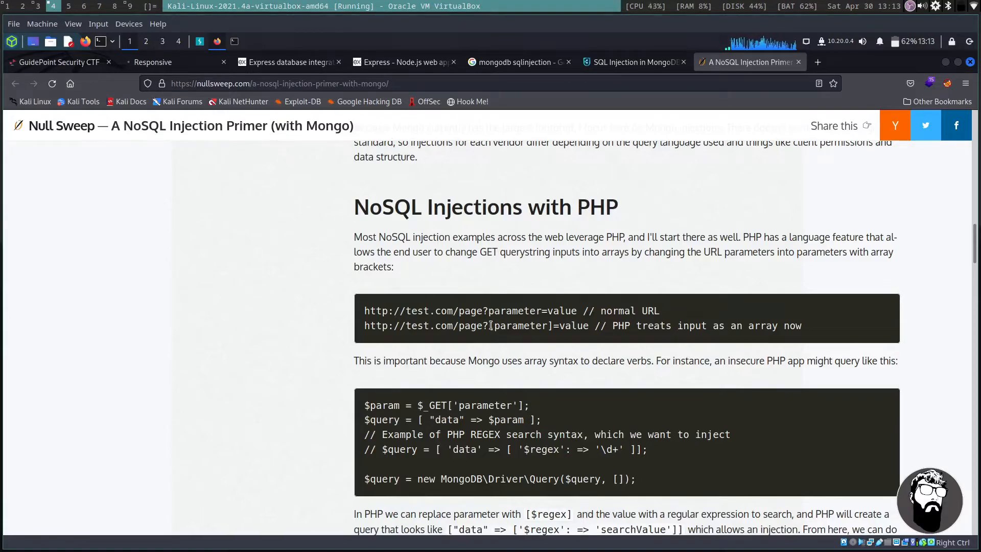
{"action": "double_click", "coordinate": [521, 326]}
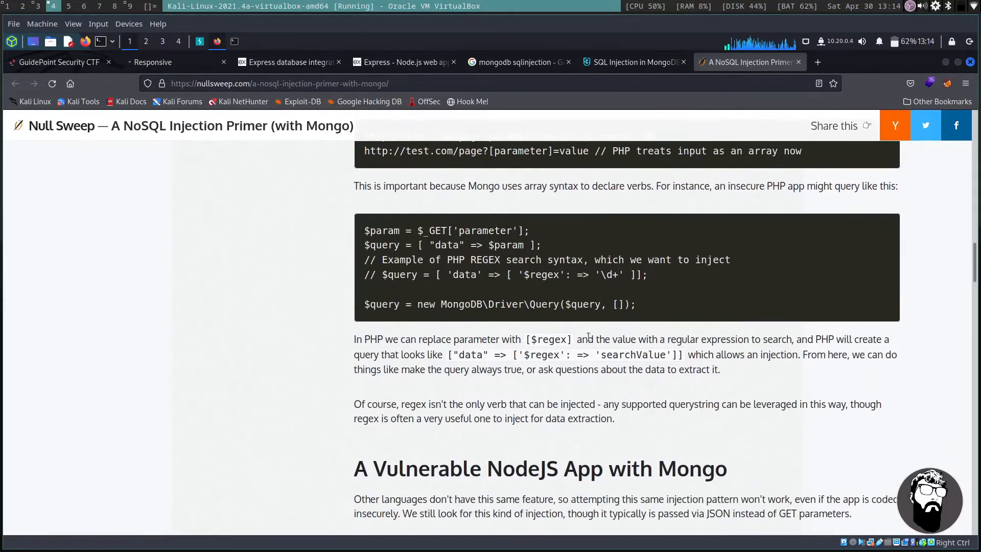
{"action": "scroll", "scroll_direction": "down", "scroll_amount": 3}
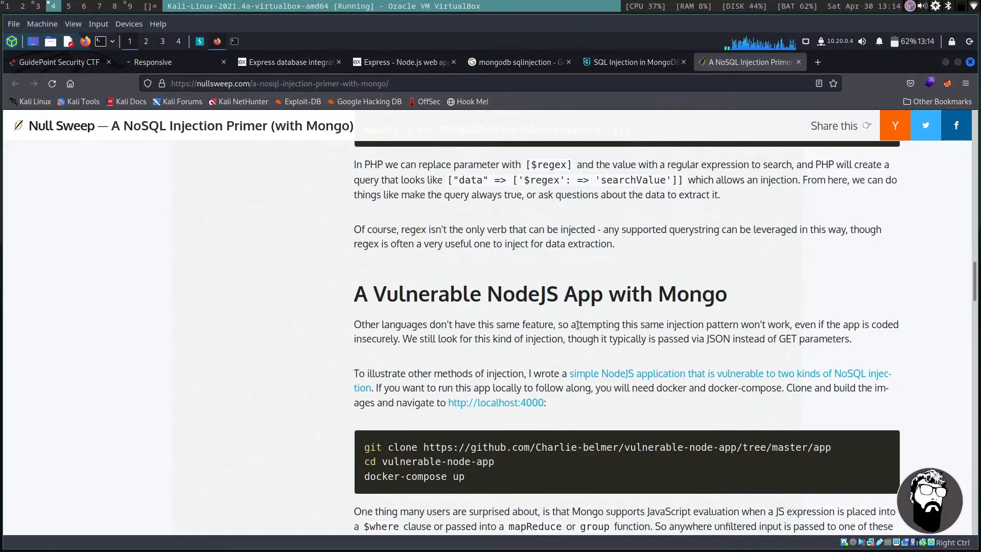
{"action": "scroll", "scroll_direction": "down", "scroll_amount": 3}
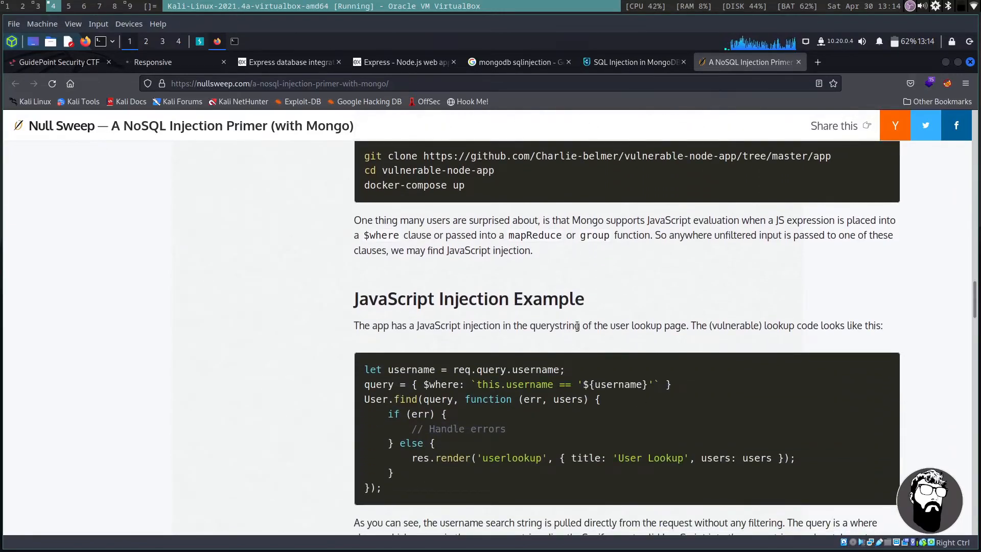
{"action": "scroll", "scroll_direction": "down", "scroll_amount": 3}
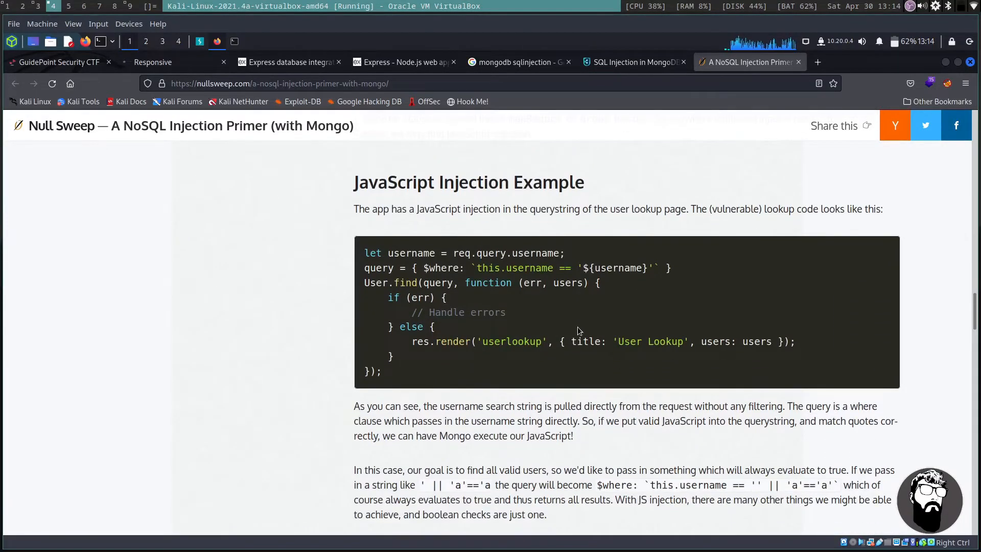
{"action": "scroll", "scroll_direction": "down", "scroll_amount": 3}
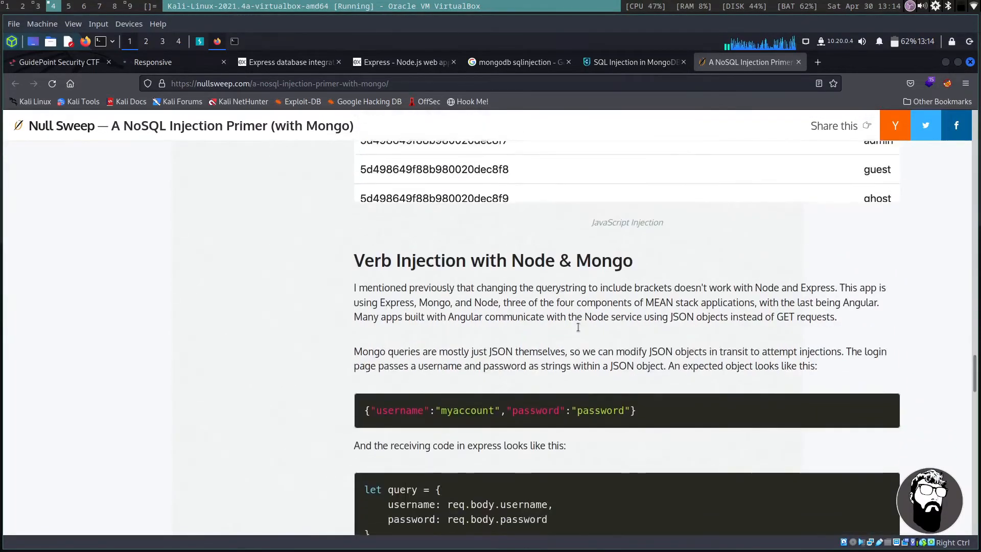
Step: Scroll to the Express login code and the {"password":{"$ne": 1}} bypass example
{"action": "scroll", "scroll_direction": "down", "scroll_amount": 3}
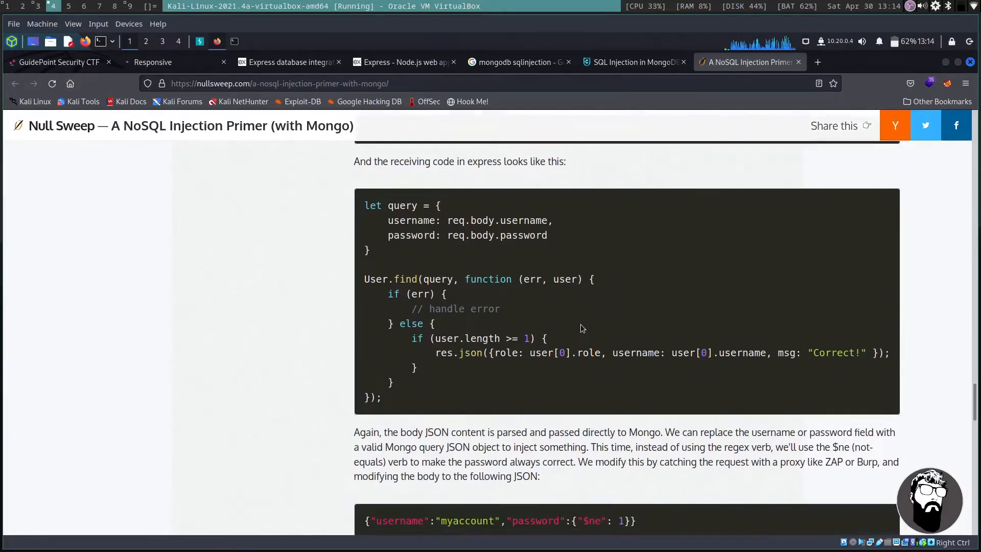
{"action": "scroll", "scroll_direction": "down", "scroll_amount": 3}
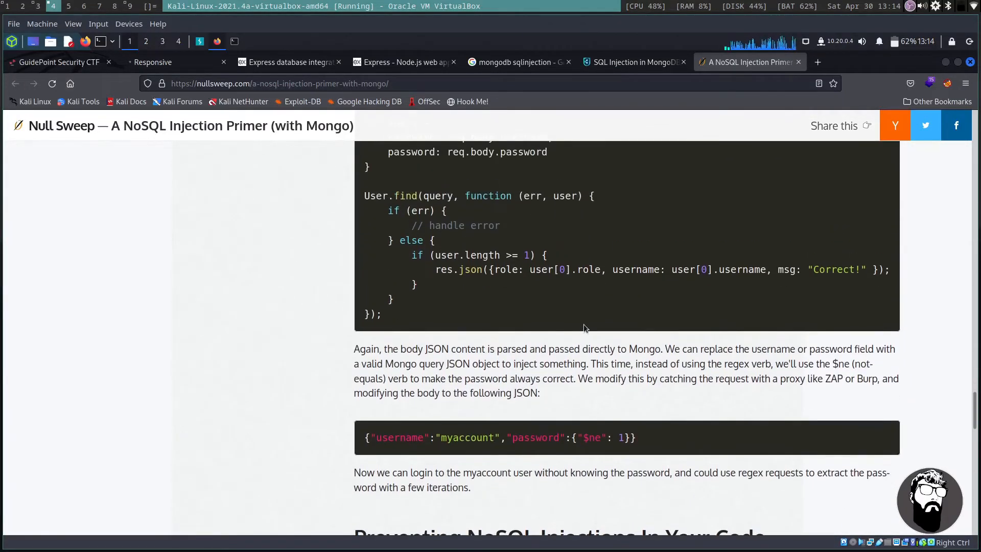
{"action": "double_click", "coordinate": [590, 437]}
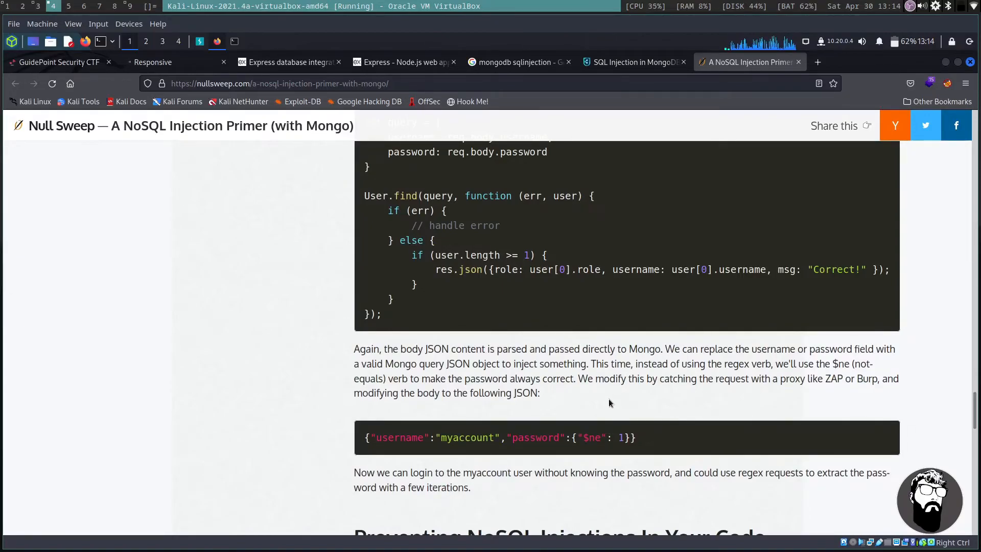
{"action": "mouse_move", "coordinate": [812, 399]}
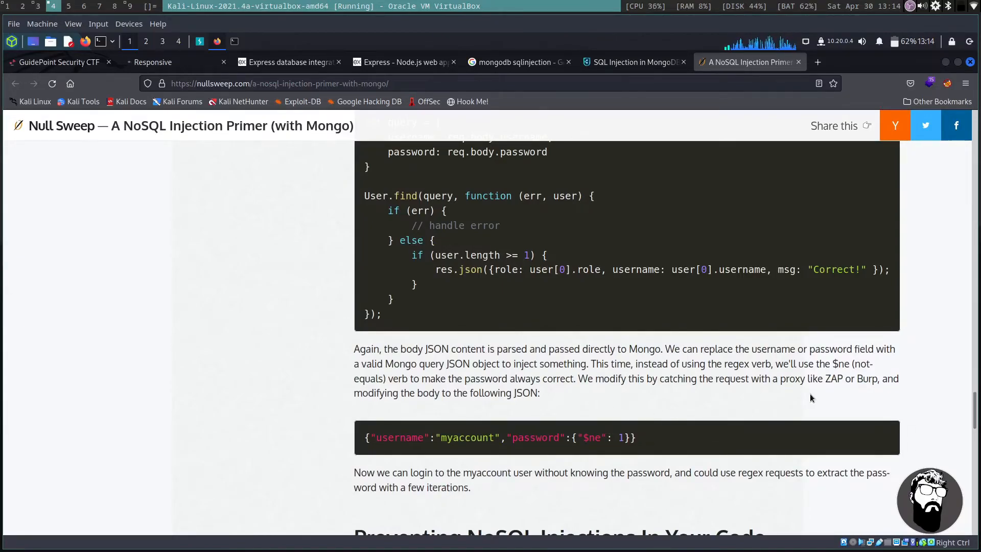
{"action": "left_click_drag", "start_coordinate": [637, 363], "coordinate": [818, 363]}
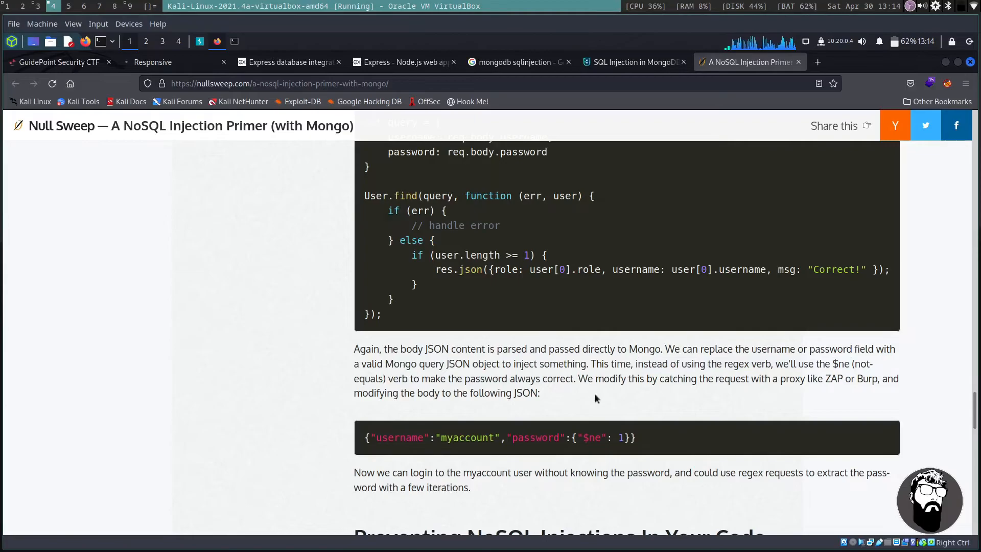
{"action": "mouse_move", "coordinate": [612, 378]}
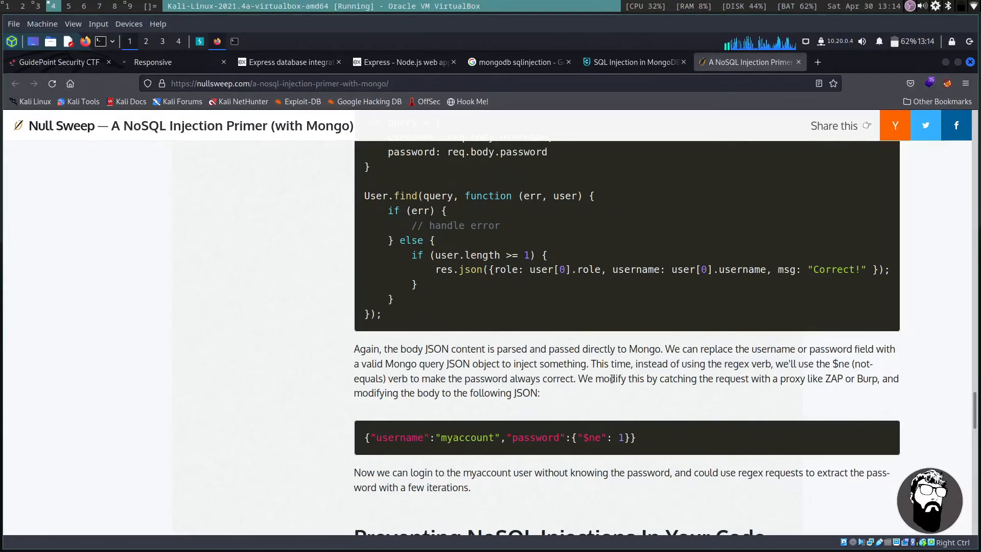
{"action": "mouse_move", "coordinate": [616, 402]}
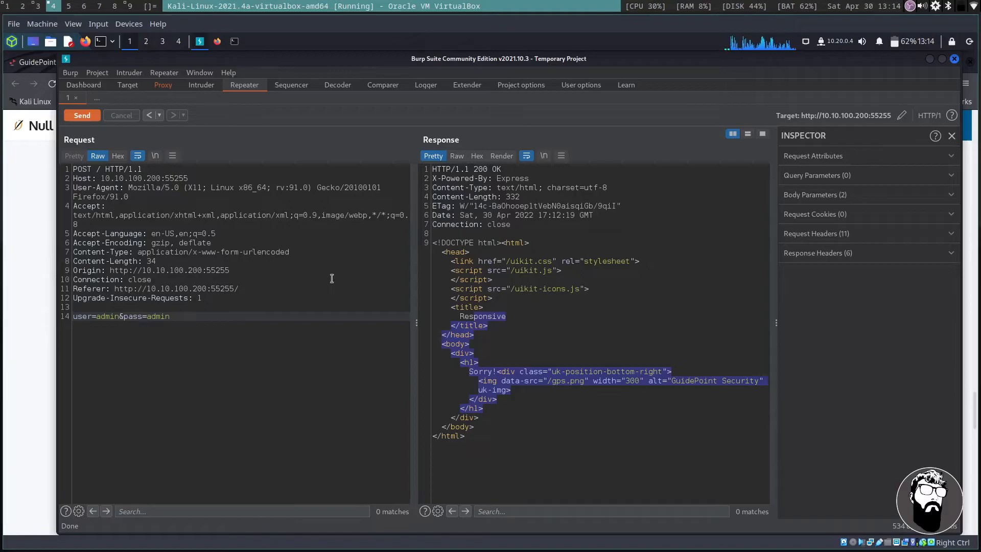
Step: Send user=admin&pass[$ne]=admin and highlight the returned GPSCTF flag
{"action": "type", "text": "["}
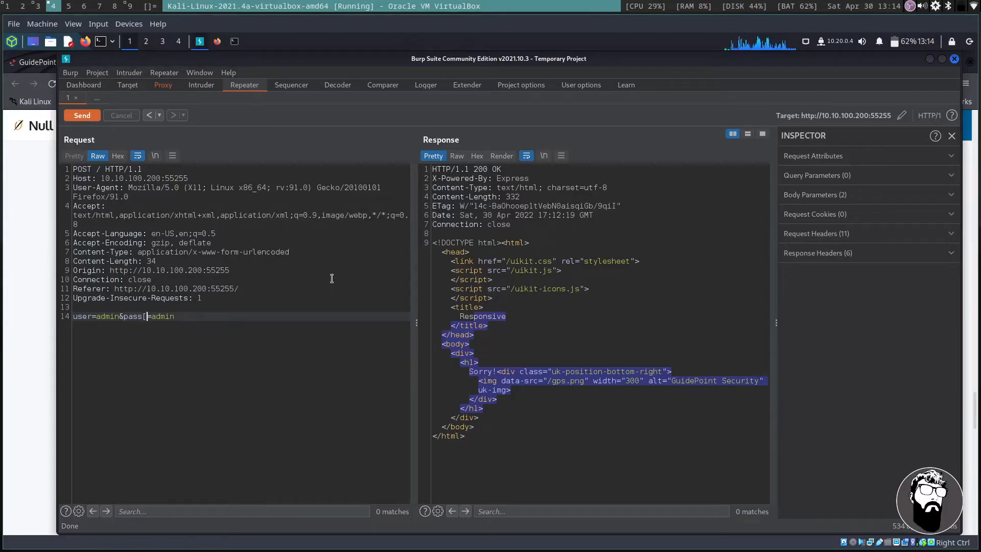
{"action": "type", "text": "$ne]"}
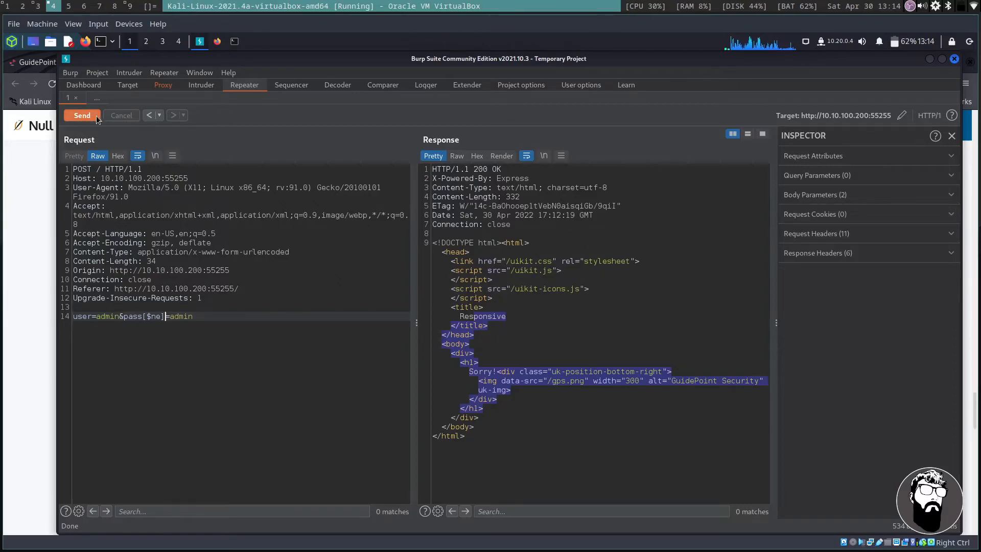
{"action": "left_click", "coordinate": [82, 115]}
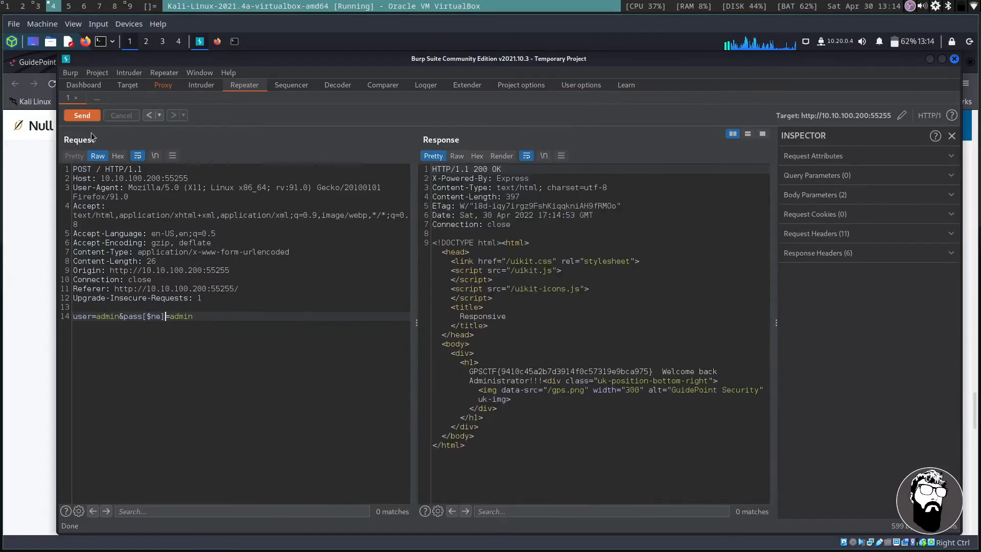
{"action": "left_click_drag", "start_coordinate": [651, 371], "coordinate": [633, 371]}
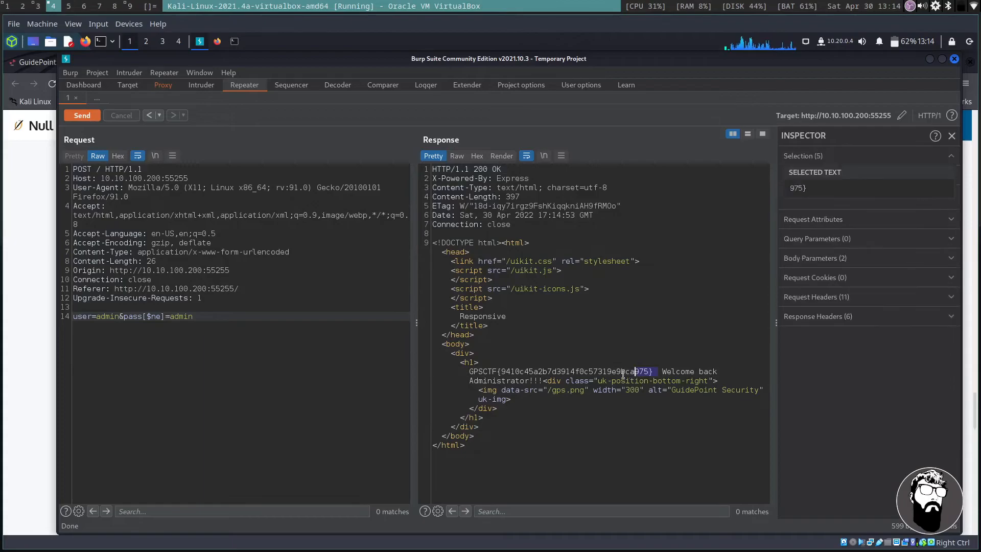
{"action": "left_click_drag", "start_coordinate": [469, 371], "coordinate": [651, 371]}
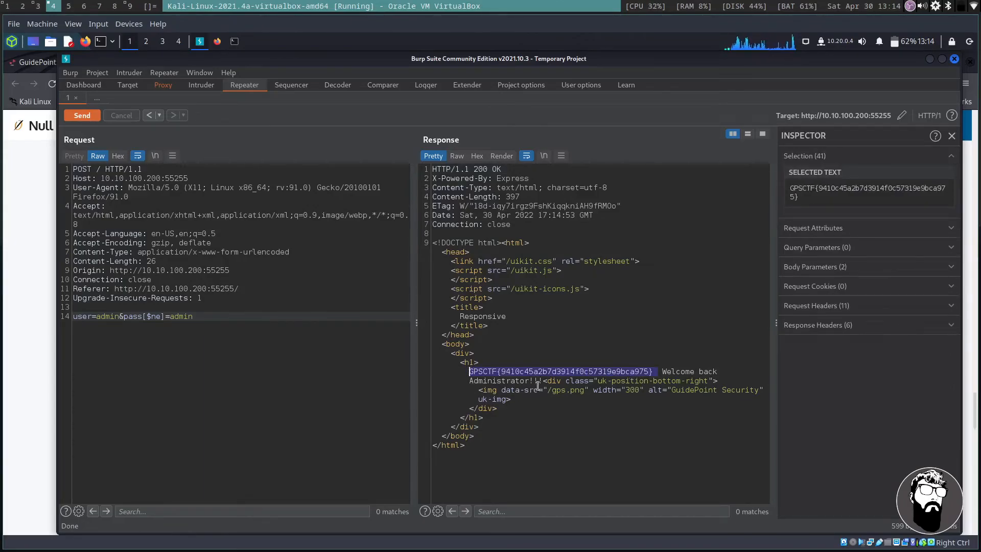